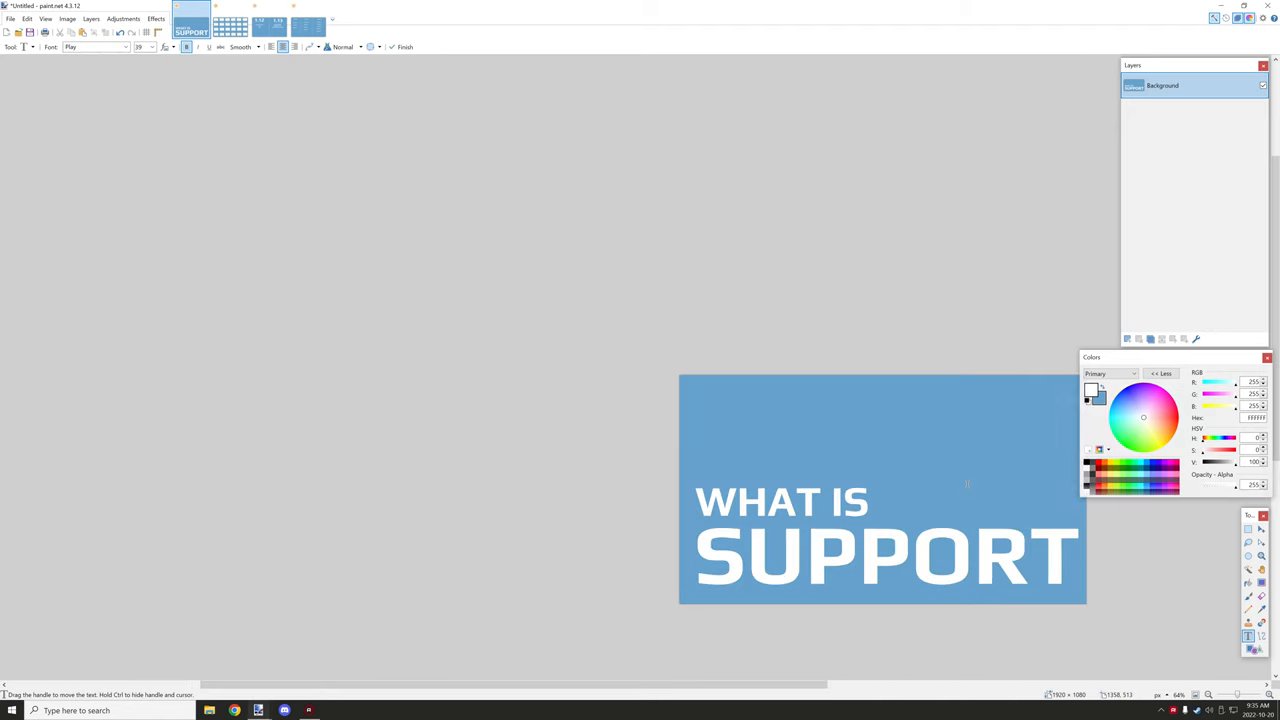
# Zoom the WHAT IS SUPPORT slide to fit the window from the View menu.
pyautogui.click(67, 18)
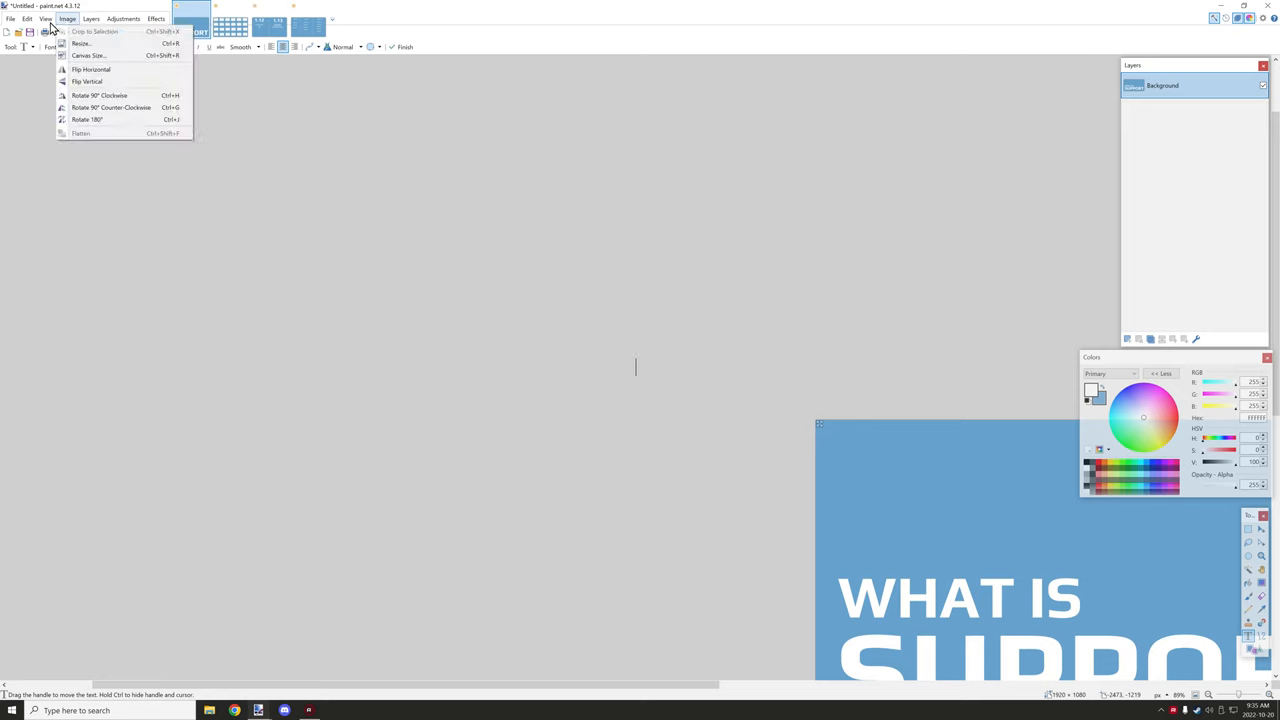
pyautogui.click(45, 18)
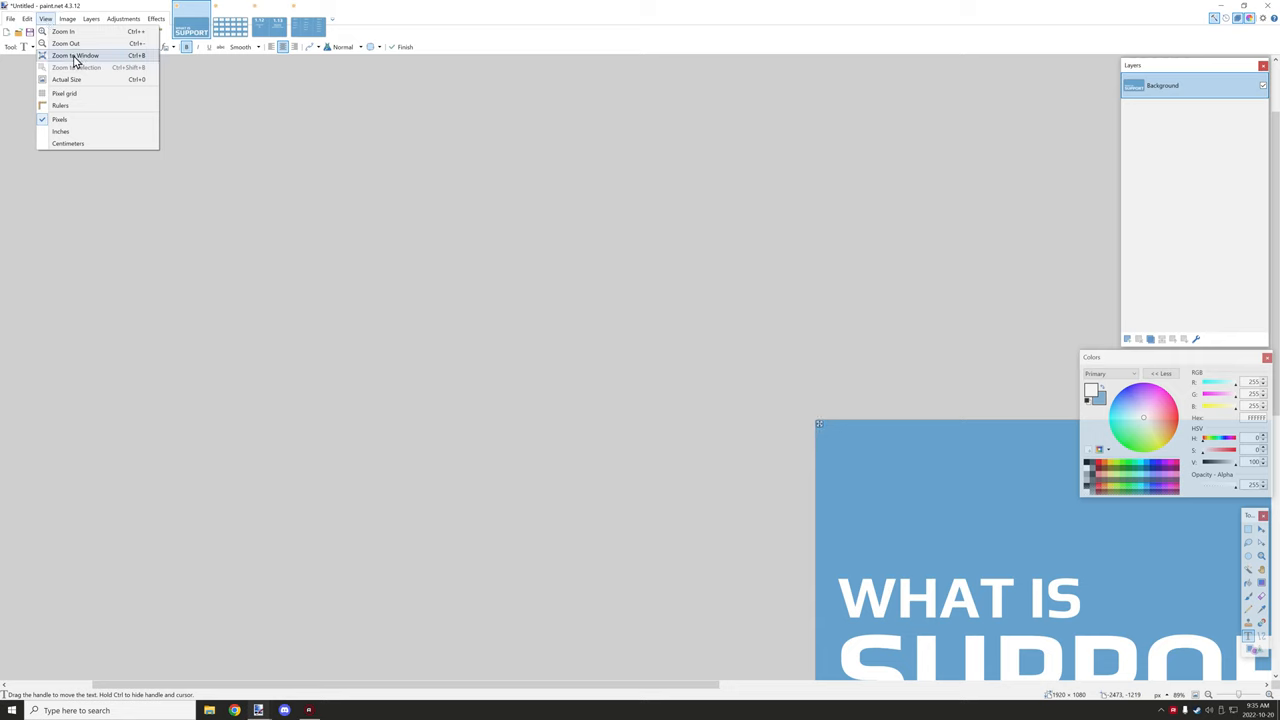
pyautogui.moveTo(82, 93)
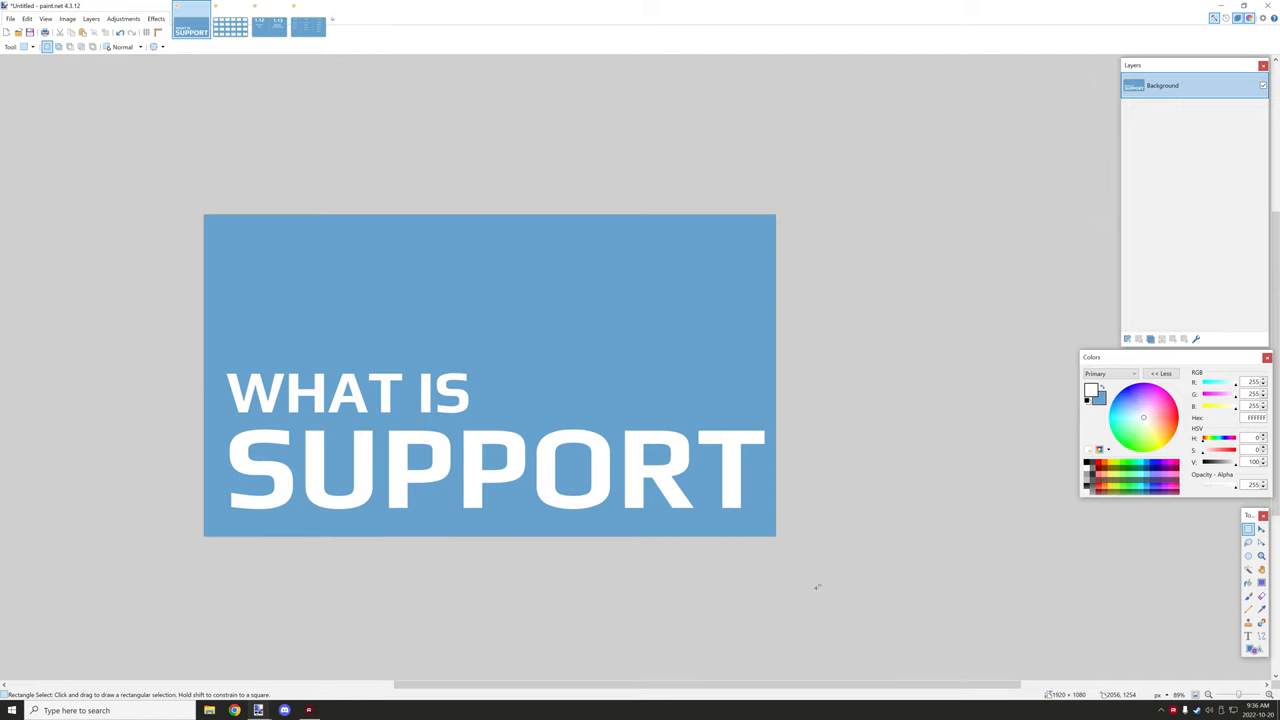
pyautogui.moveTo(510, 400)
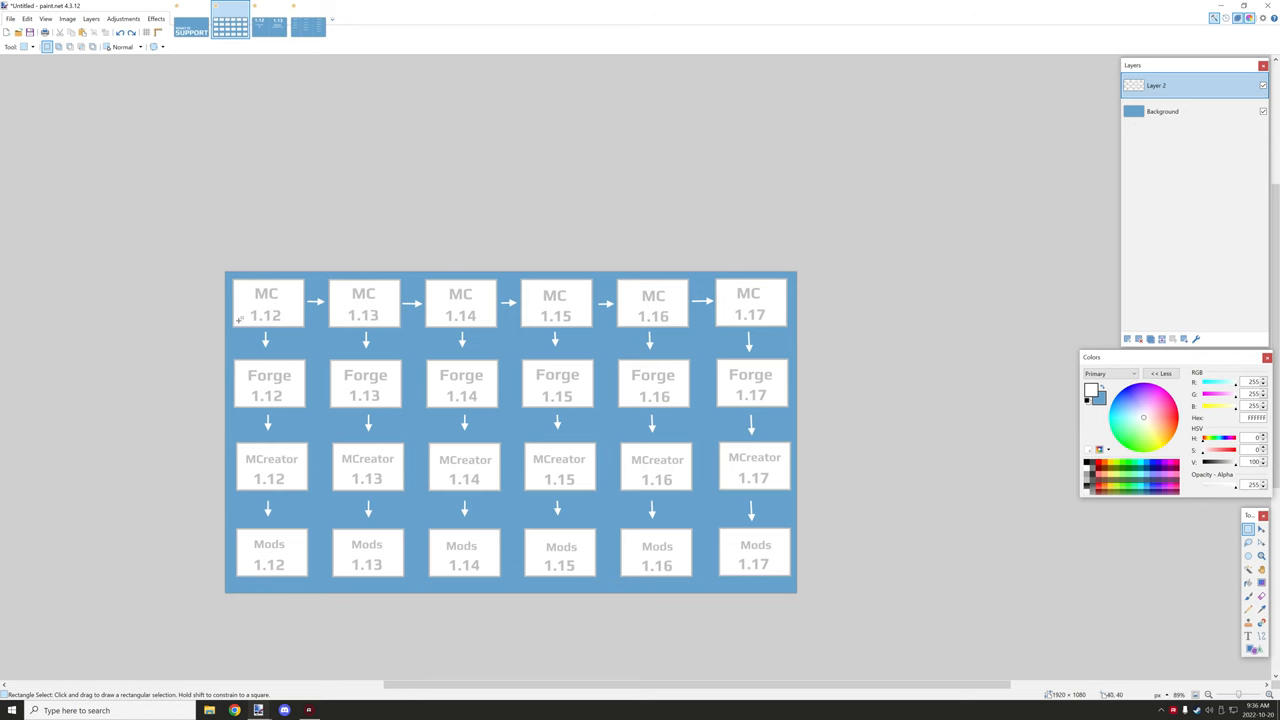
pyautogui.moveTo(822, 377)
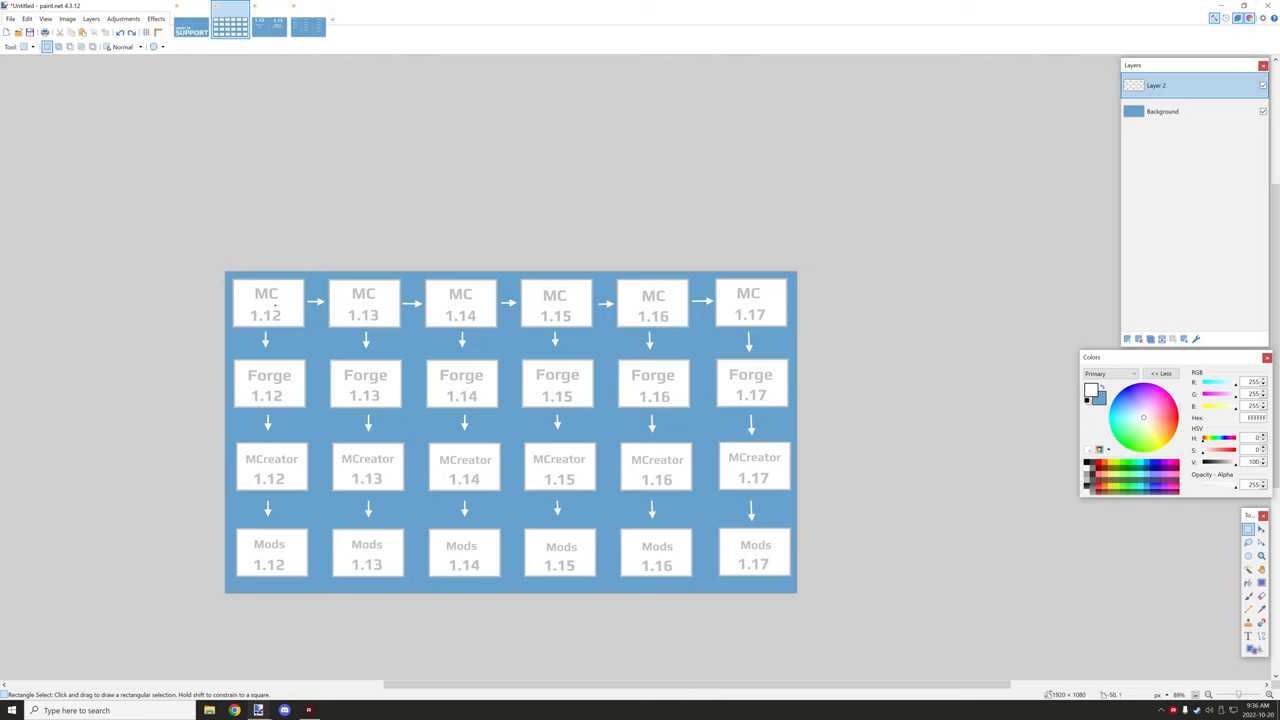
# Make test rectangle selections across the flow diagram rows, including the MCreator row.
pyautogui.moveTo(240, 275); pyautogui.dragTo(790, 335)
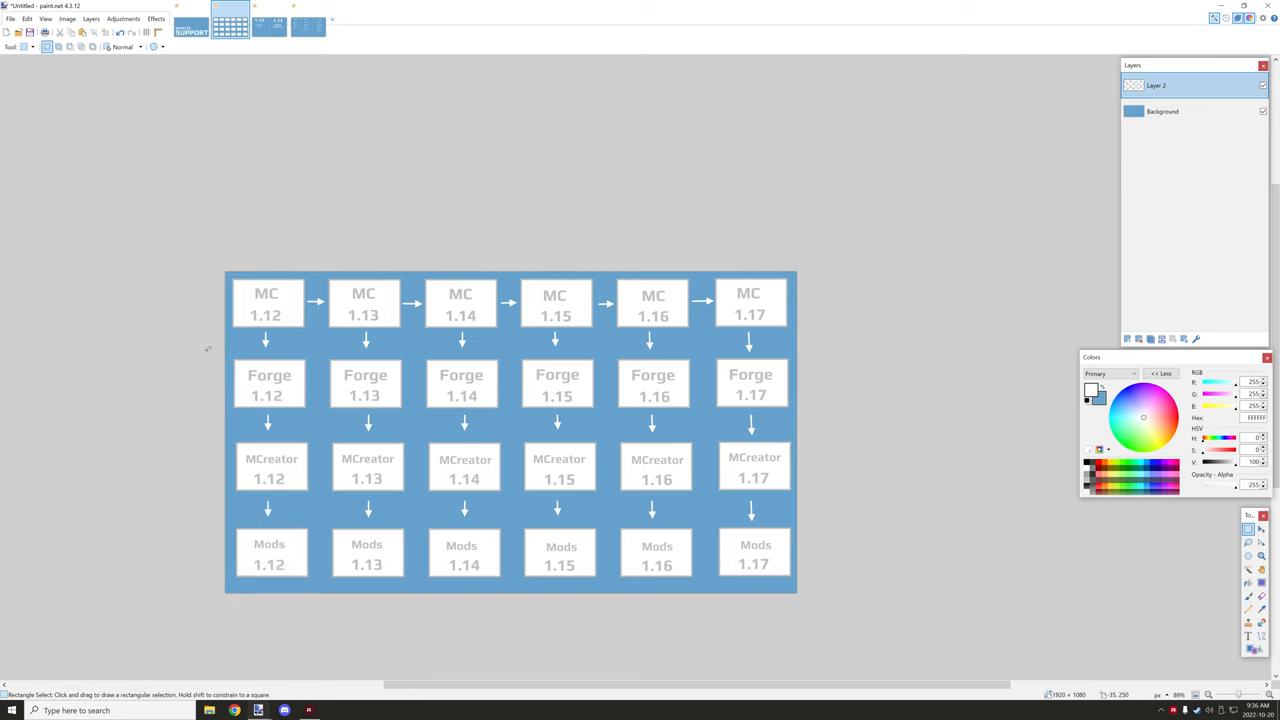
pyautogui.moveTo(235, 360); pyautogui.dragTo(785, 410)
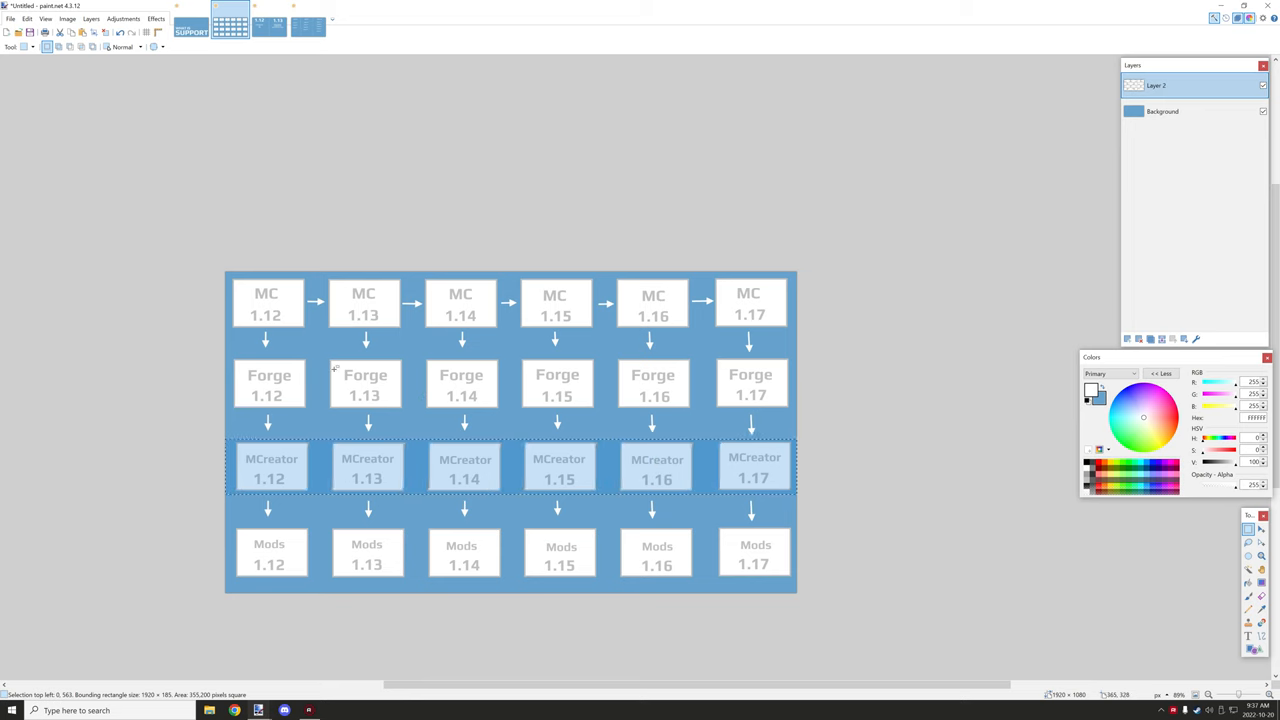
pyautogui.moveTo(868, 348)
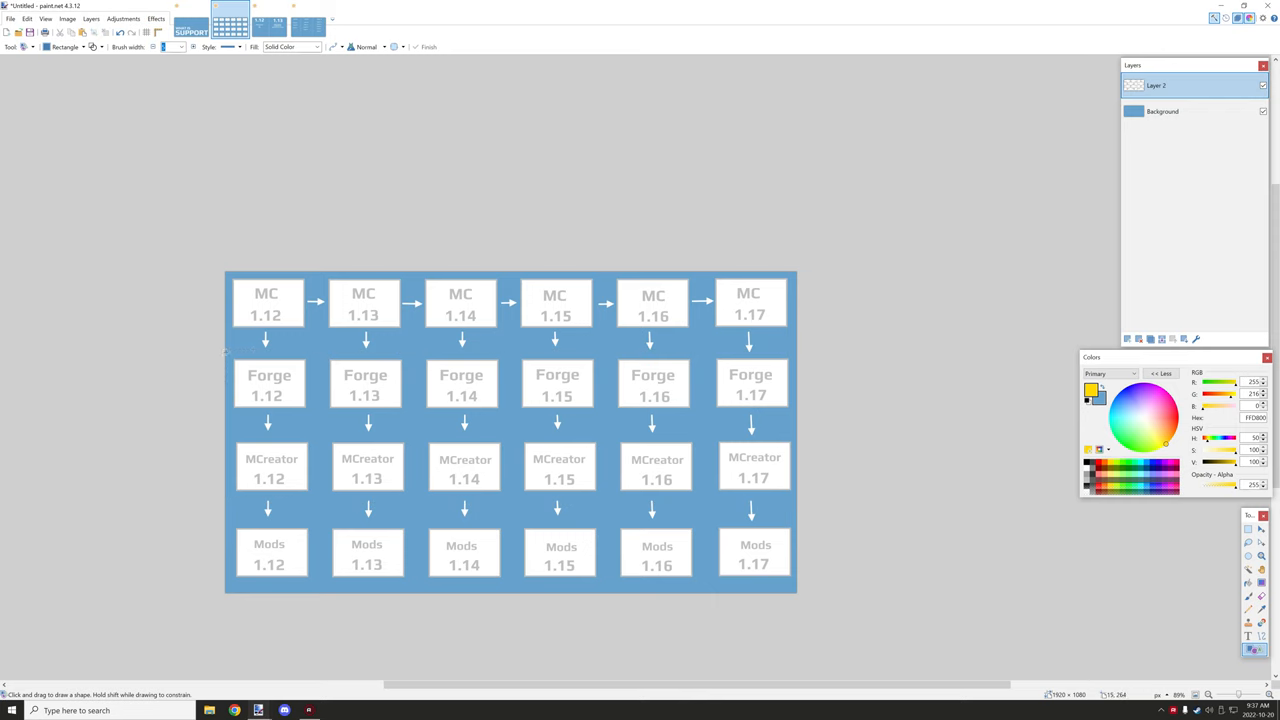
# Drag a yellow rectangle framing the Forge 1.12–1.14 boxes, redrawing it to fit.
pyautogui.moveTo(226, 355); pyautogui.dragTo(588, 415)
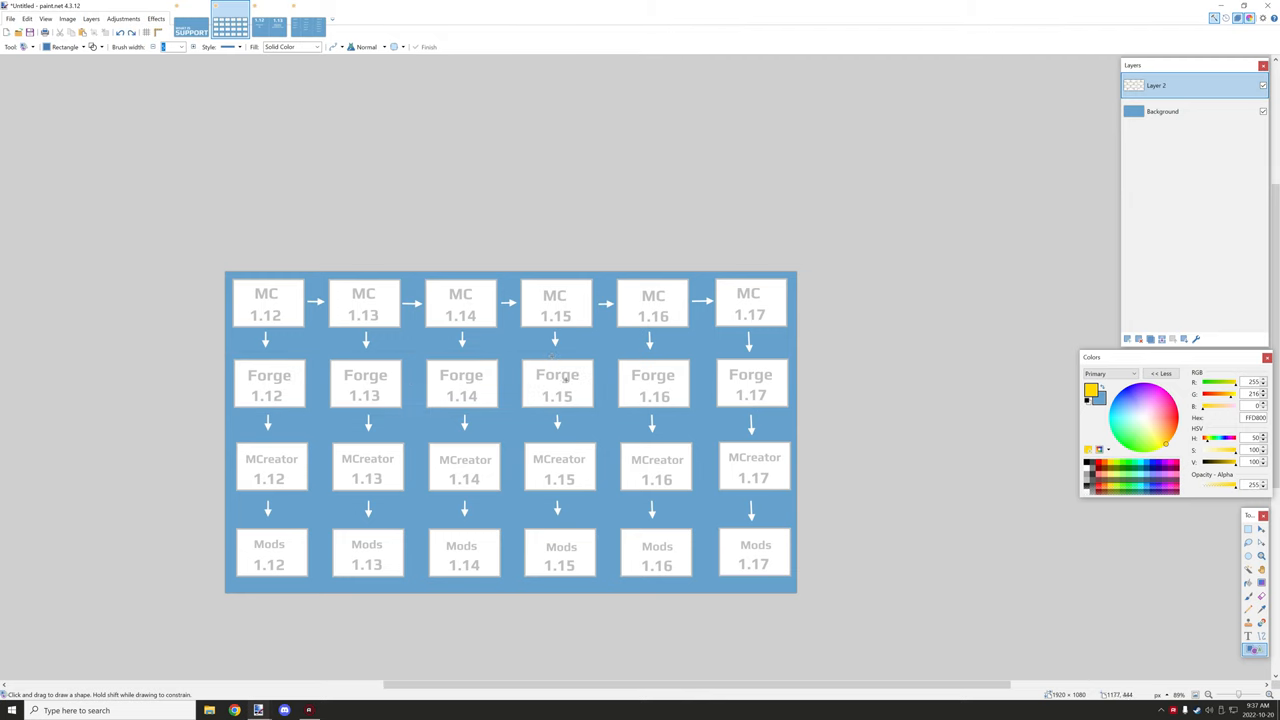
pyautogui.moveTo(228, 356); pyautogui.dragTo(508, 412)
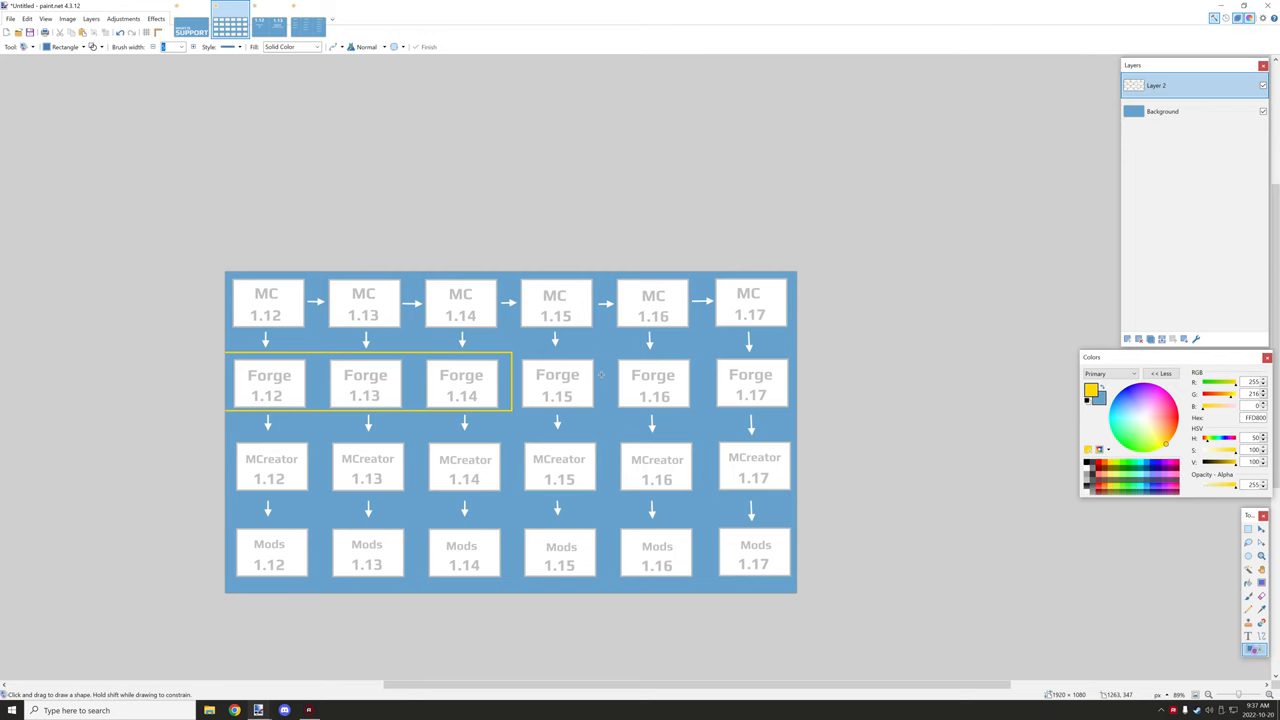
pyautogui.moveTo(340, 379)
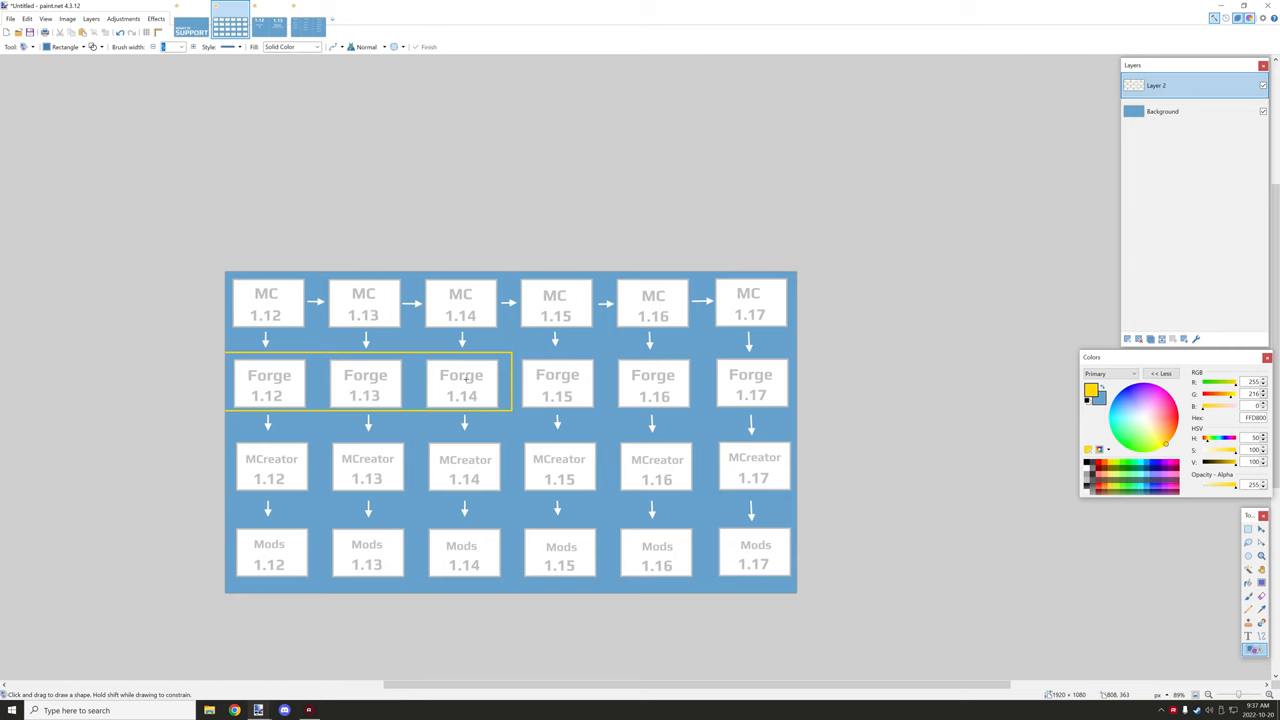
pyautogui.moveTo(613, 358)
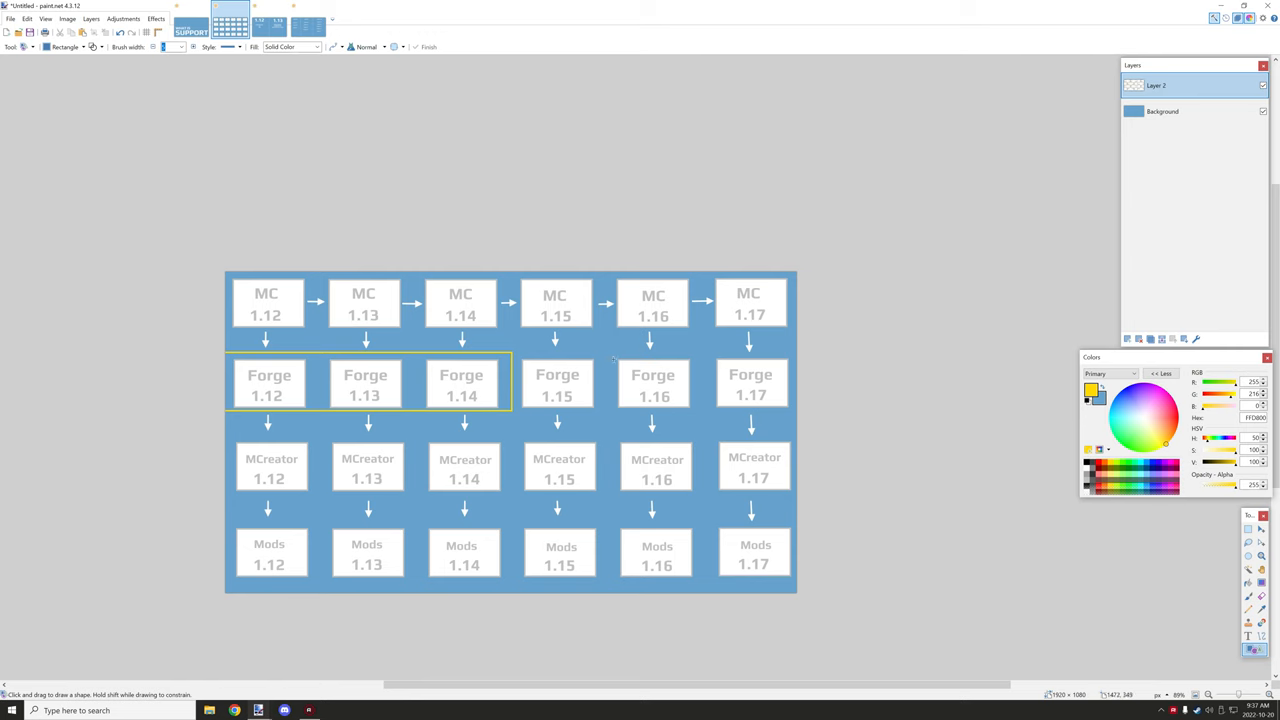
pyautogui.moveTo(549, 370)
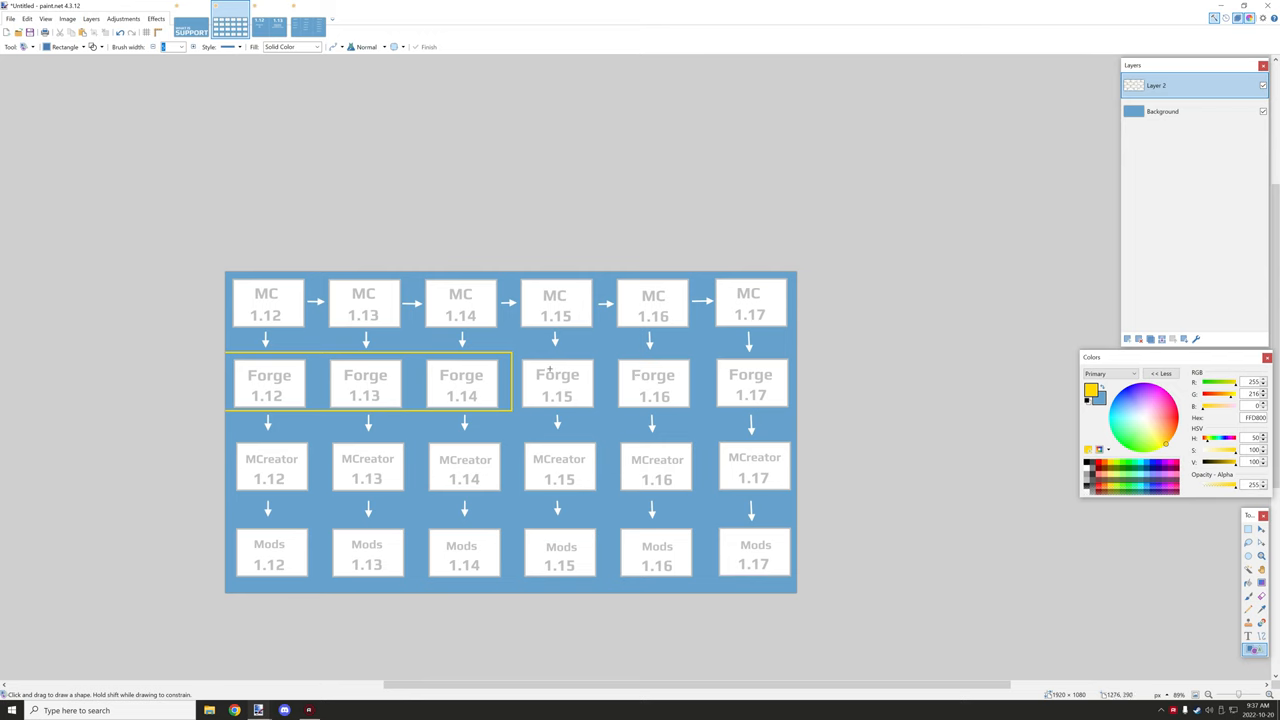
pyautogui.moveTo(637, 372)
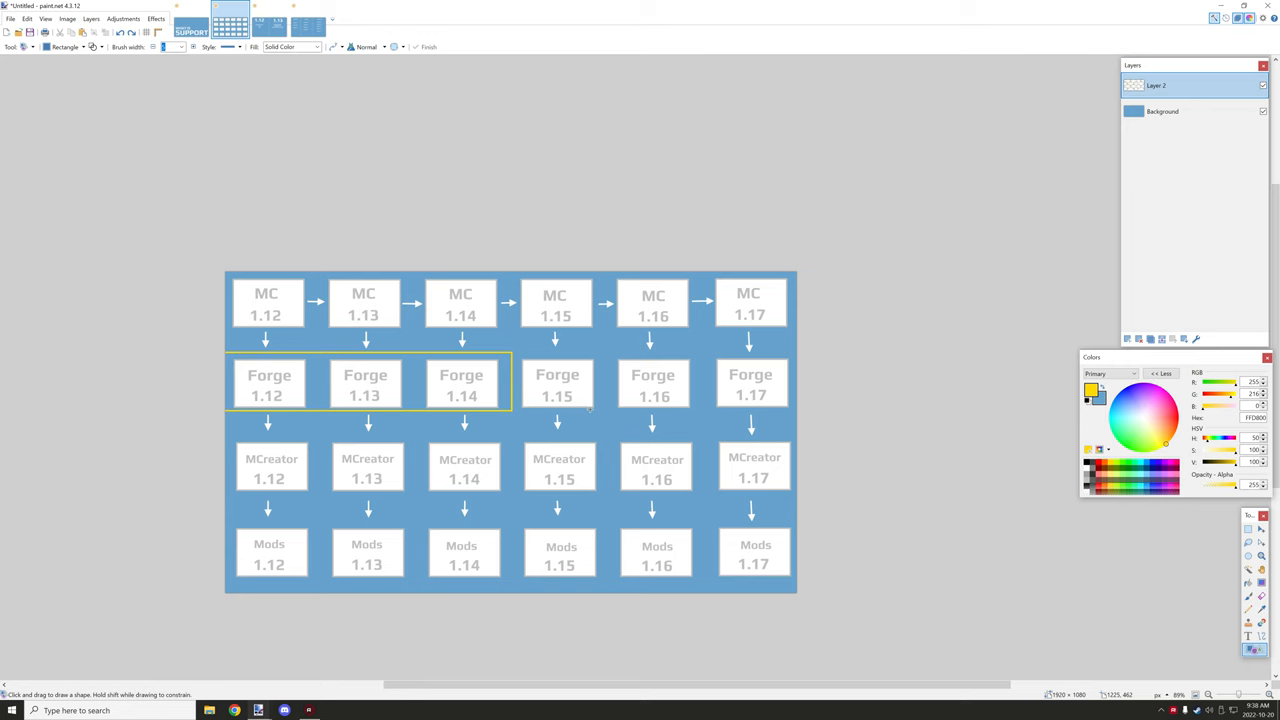
pyautogui.moveTo(538, 408)
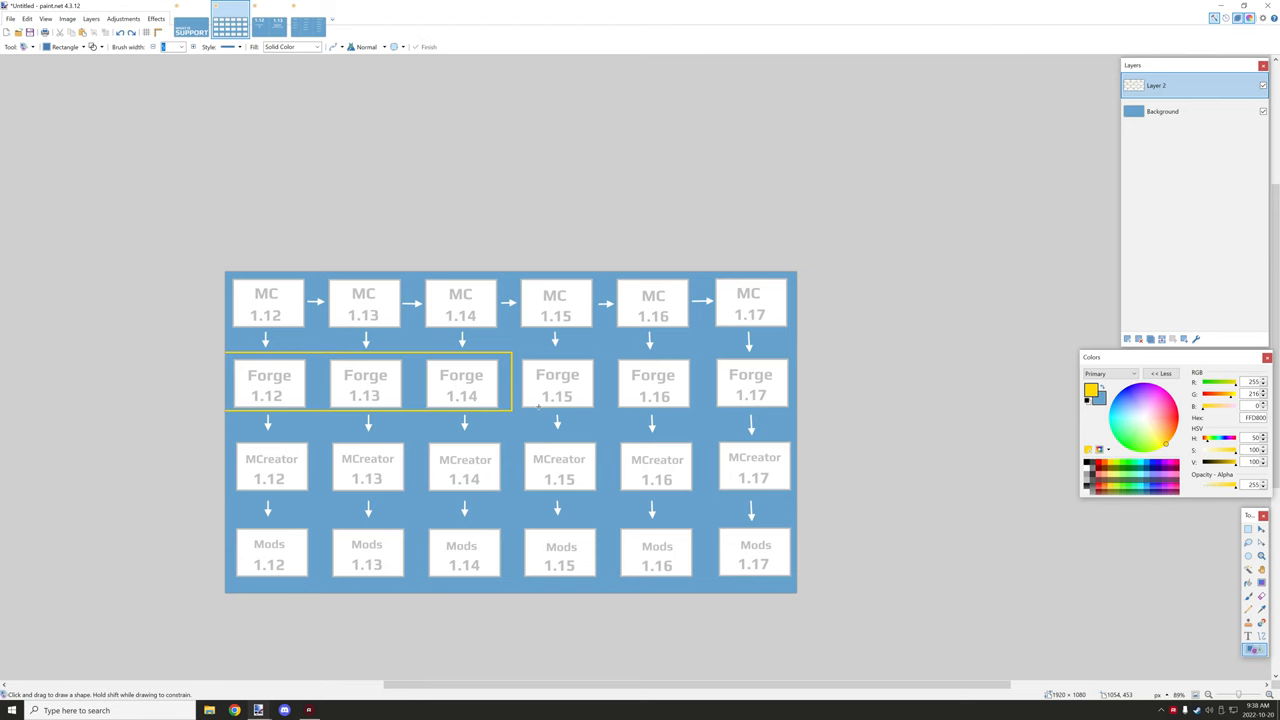
pyautogui.moveTo(605, 441)
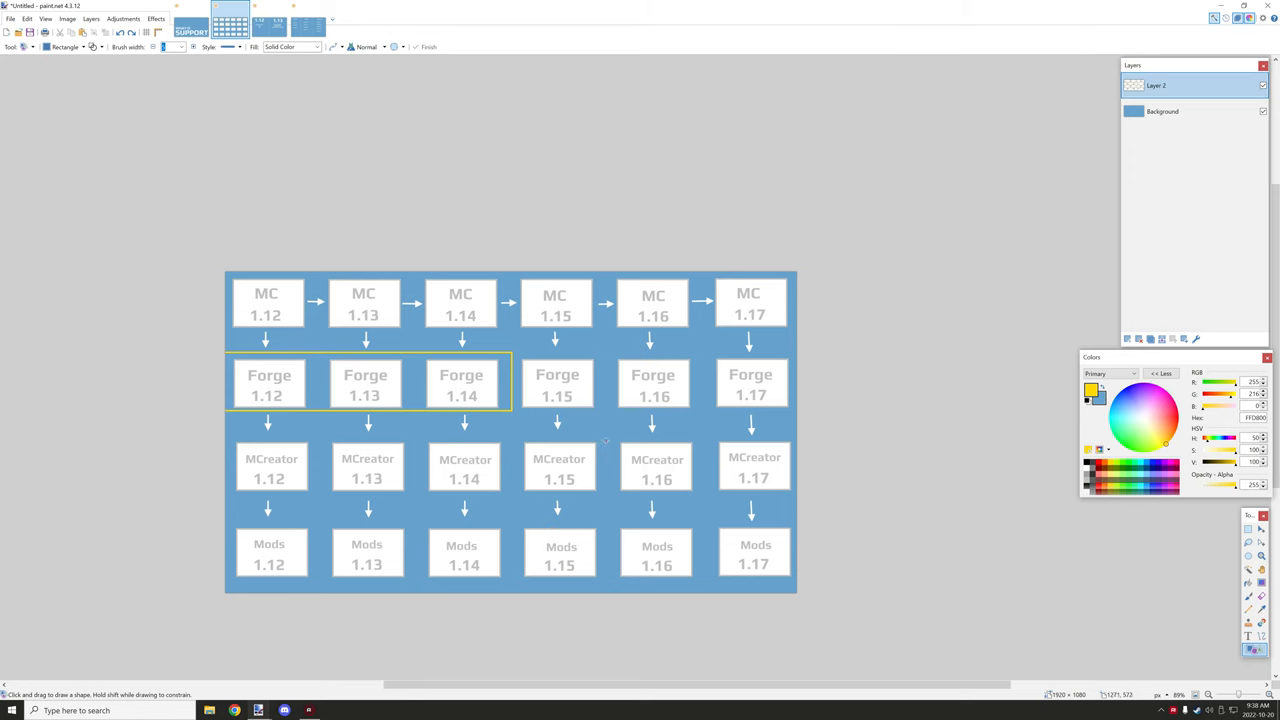
# Drag a yellow rectangle framing the MCreator 1.12–1.15 boxes.
pyautogui.moveTo(312, 438); pyautogui.dragTo(608, 485)
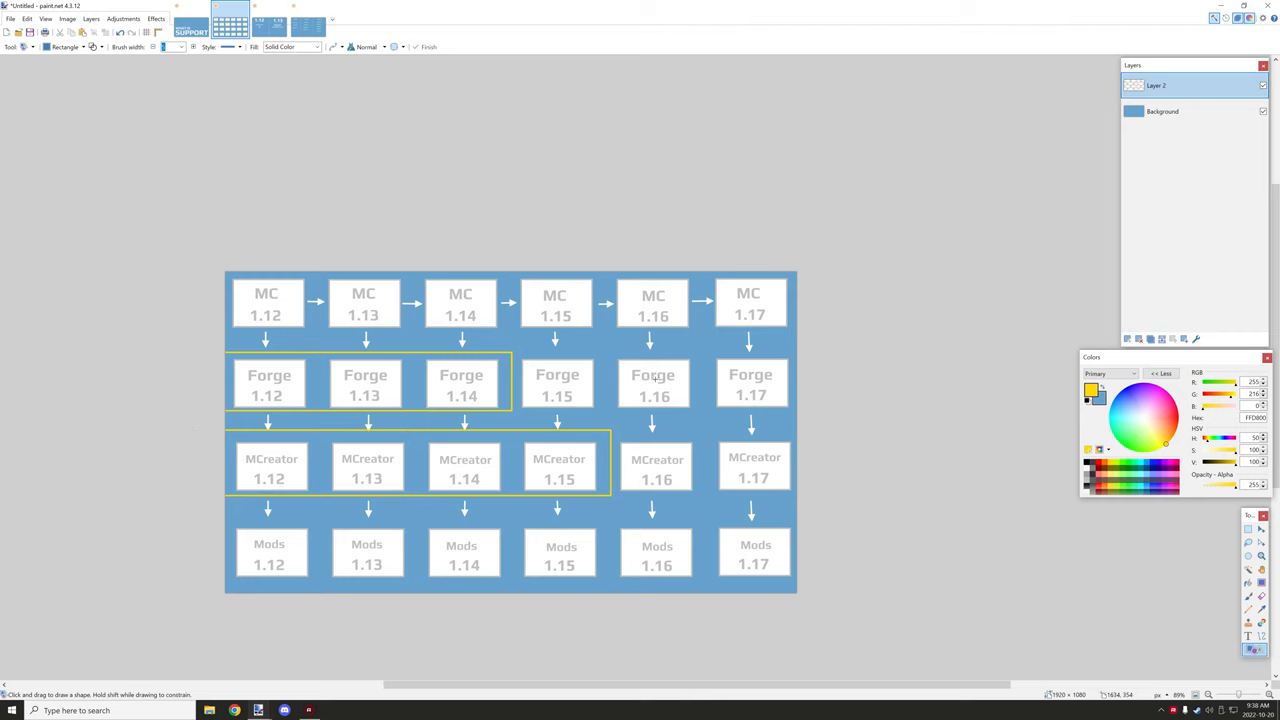
pyautogui.moveTo(686, 450)
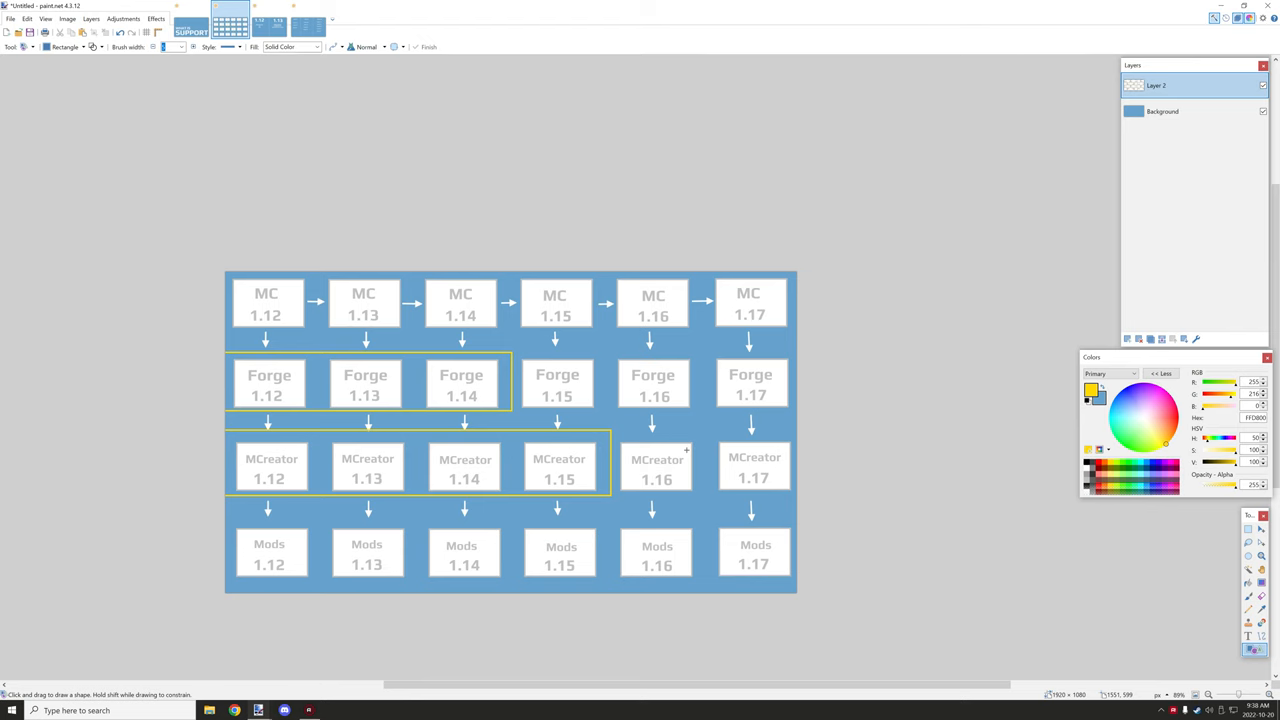
pyautogui.moveTo(250, 451)
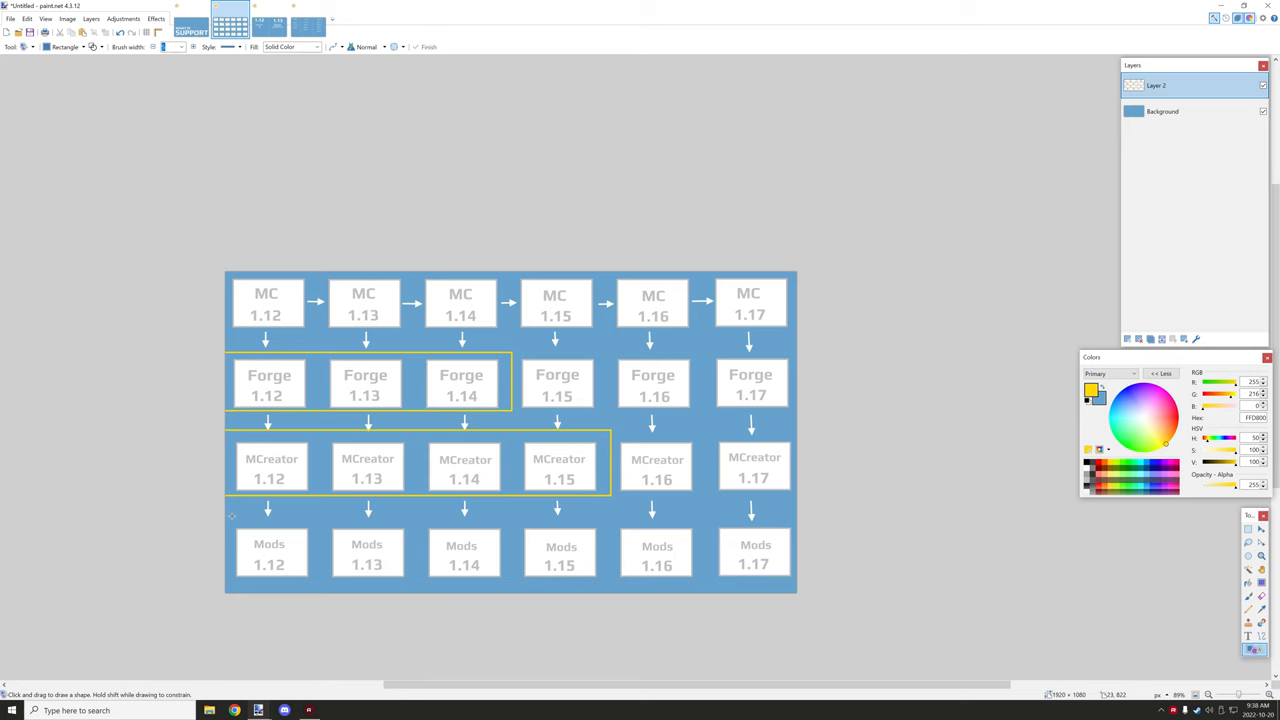
# Draw a yellow rectangle around the Mods 1.12–1.15 boxes after two trial drags.
pyautogui.moveTo(232, 515); pyautogui.dragTo(308, 528)
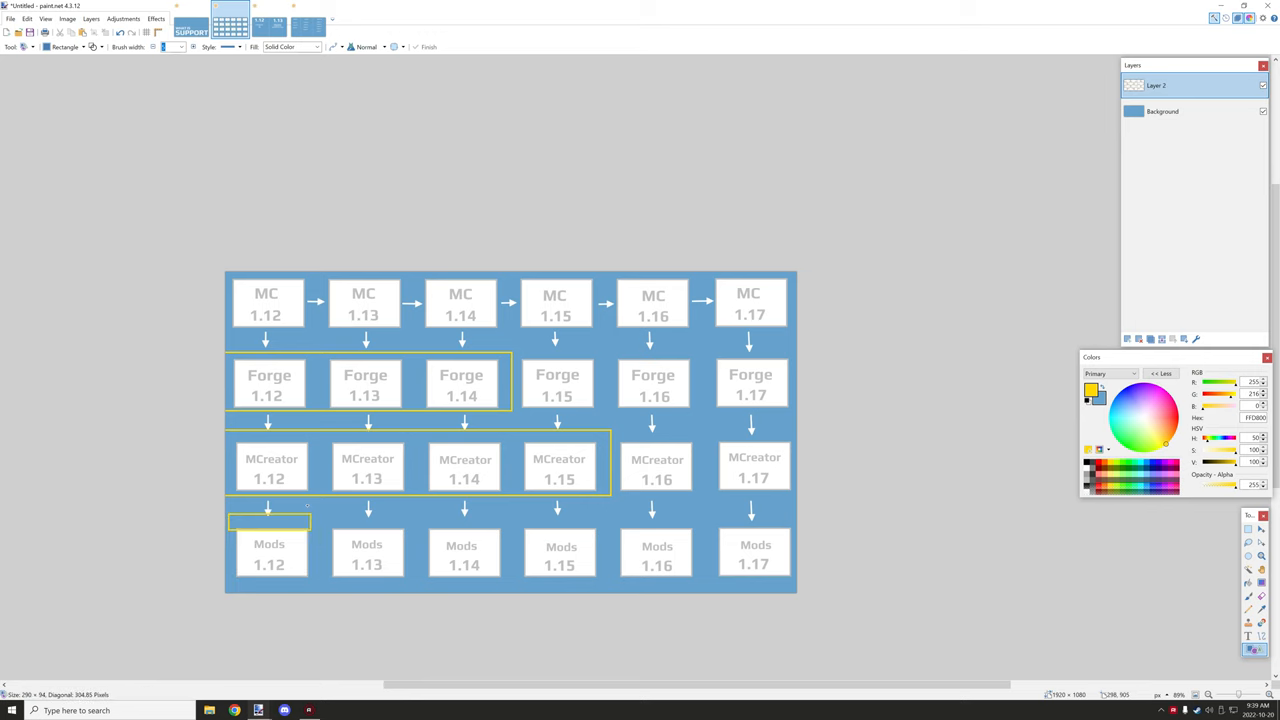
pyautogui.moveTo(270, 520); pyautogui.dragTo(725, 590)
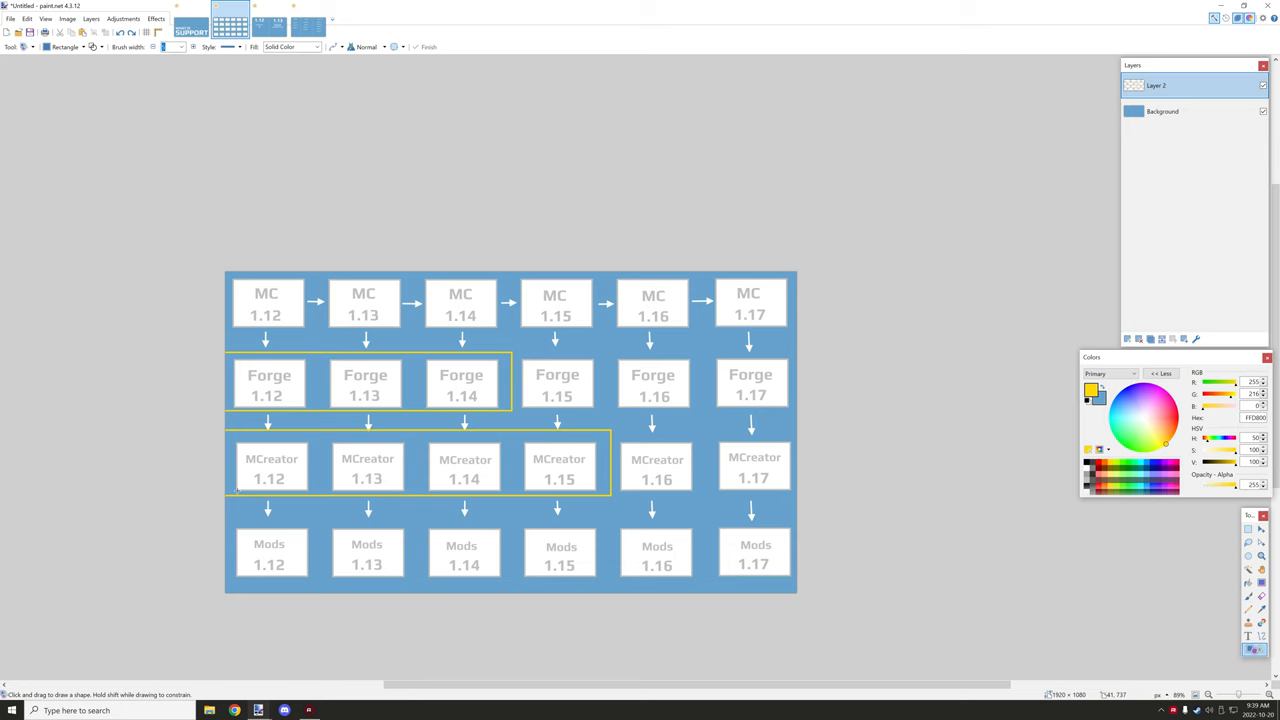
pyautogui.moveTo(233, 518)
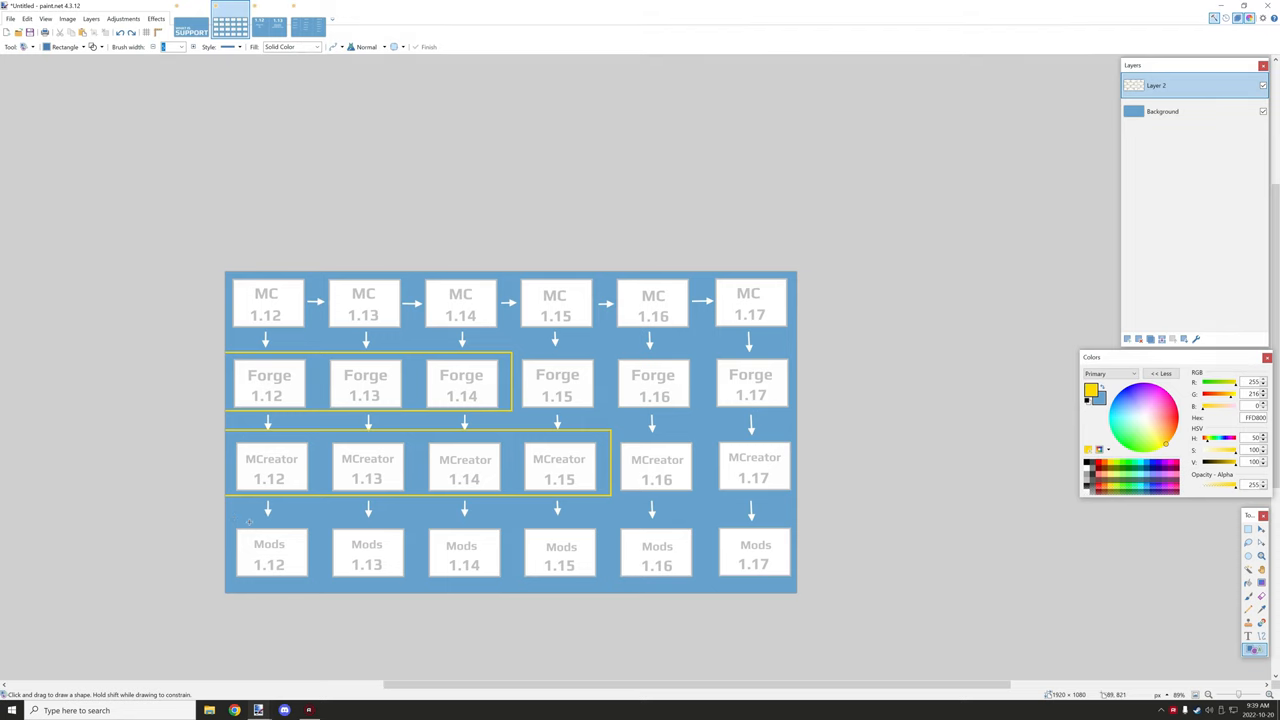
pyautogui.moveTo(459, 473)
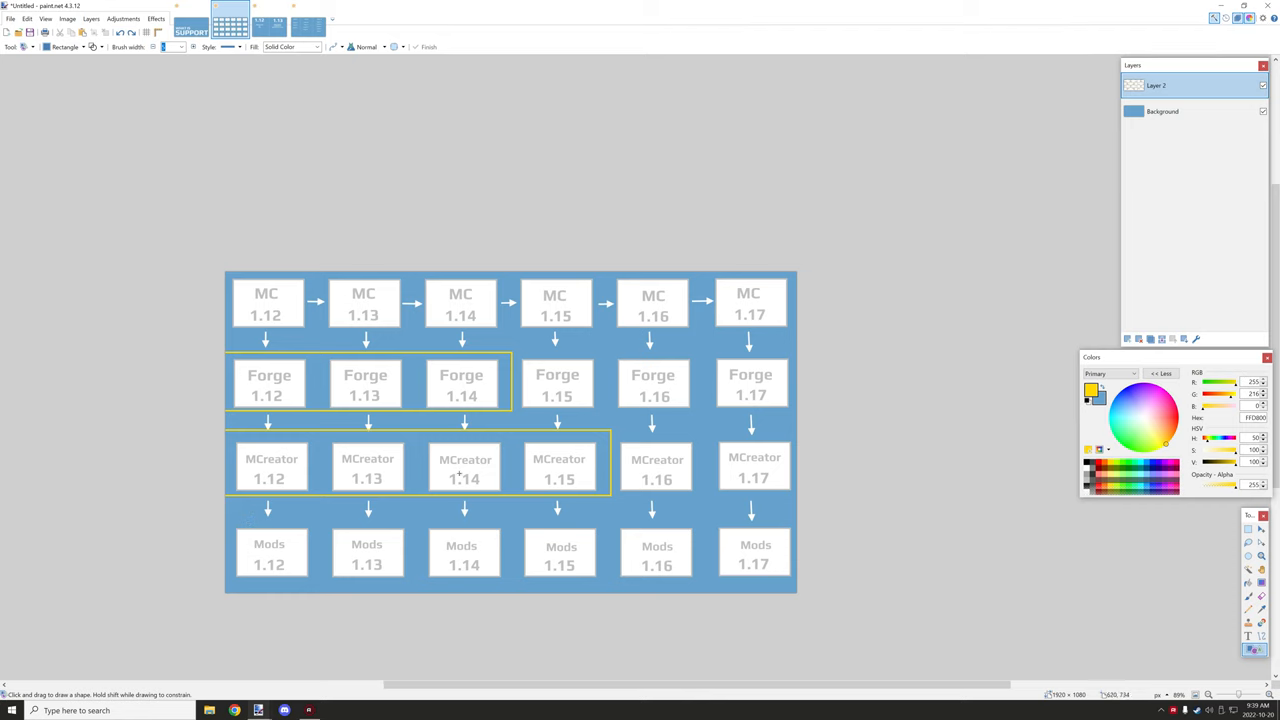
pyautogui.moveTo(235, 524)
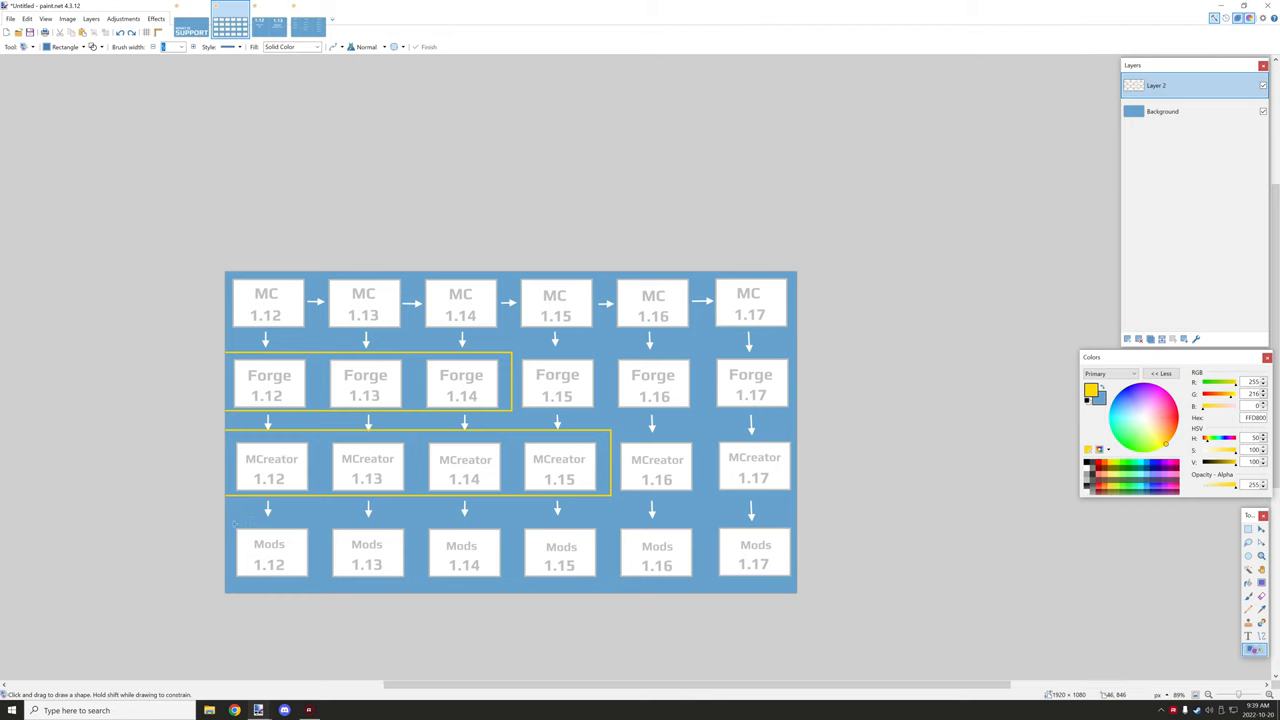
pyautogui.moveTo(232, 525); pyautogui.dragTo(610, 583)
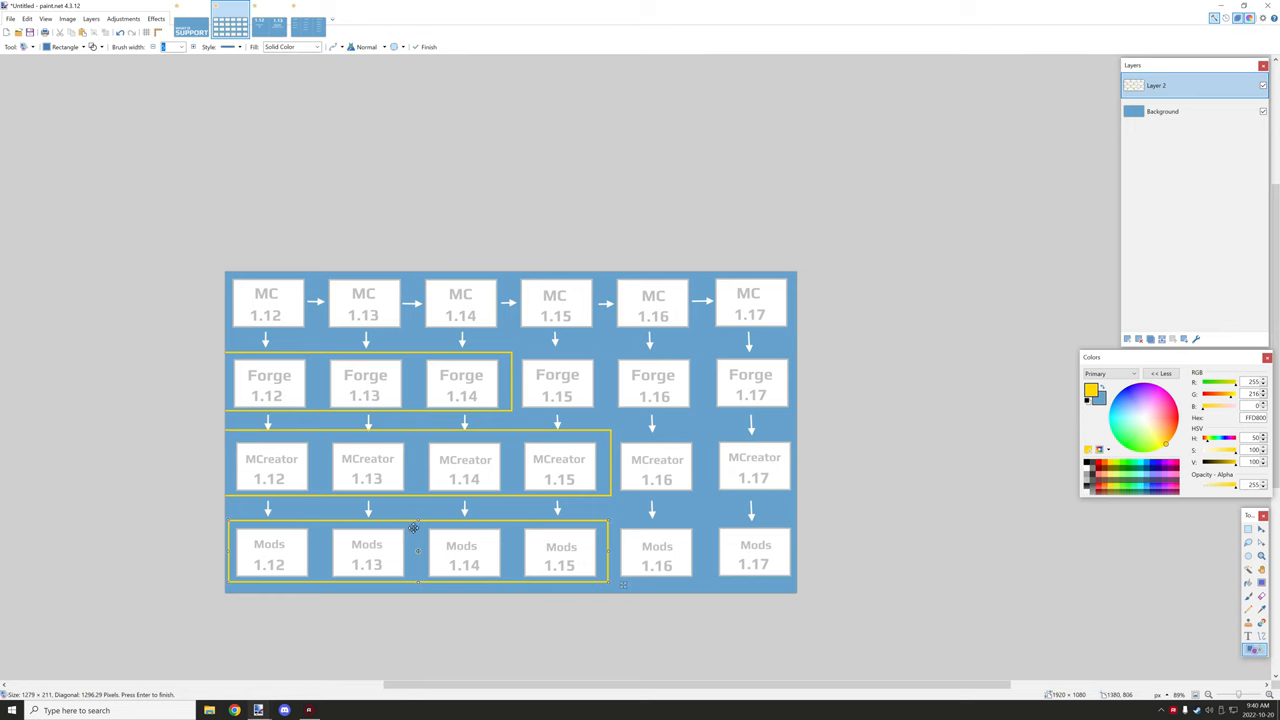
pyautogui.moveTo(431, 551)
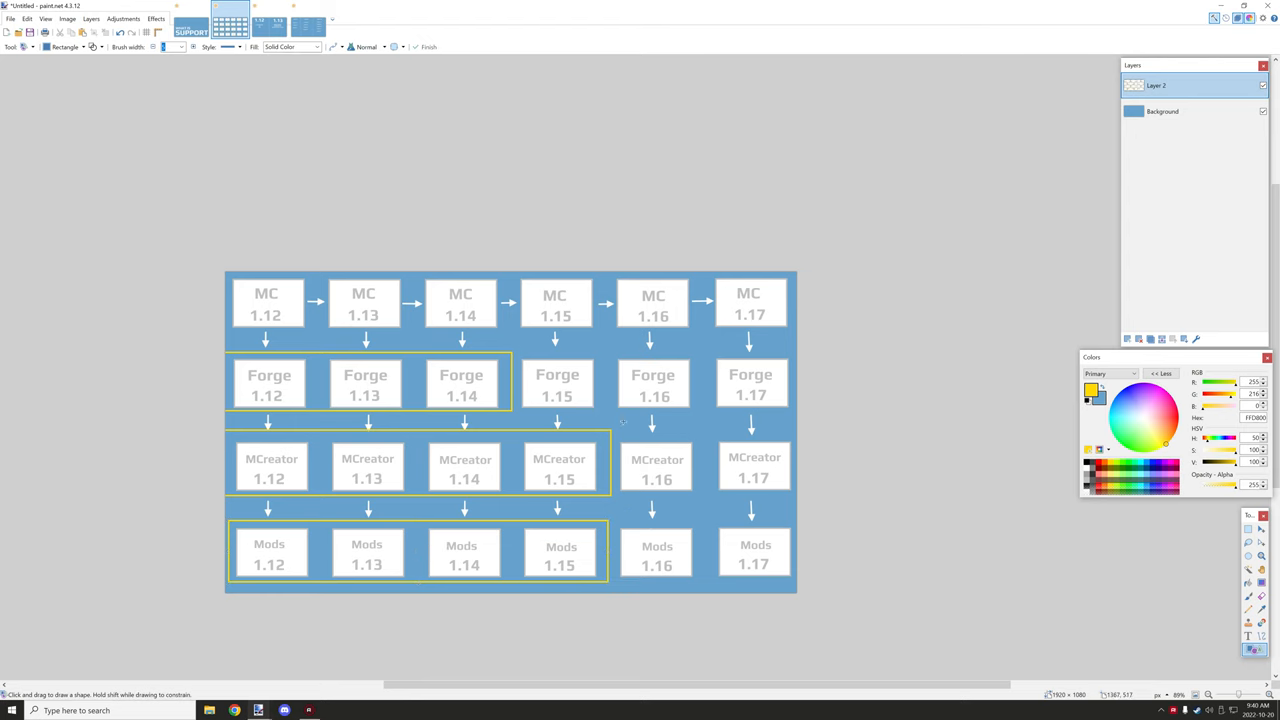
# Make trial drags near the 1.12/1.13 column boundary and pick red as the colour.
pyautogui.moveTo(618, 423); pyautogui.dragTo(790, 585)
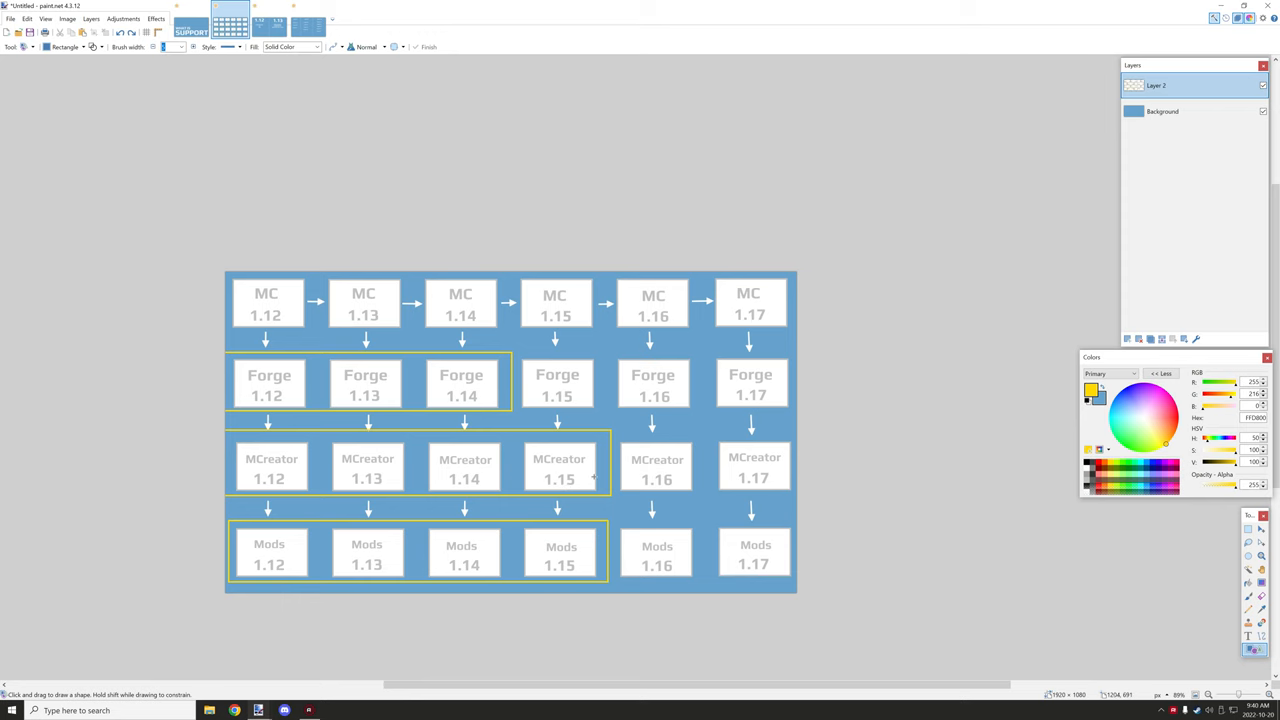
pyautogui.moveTo(515, 410); pyautogui.dragTo(635, 570)
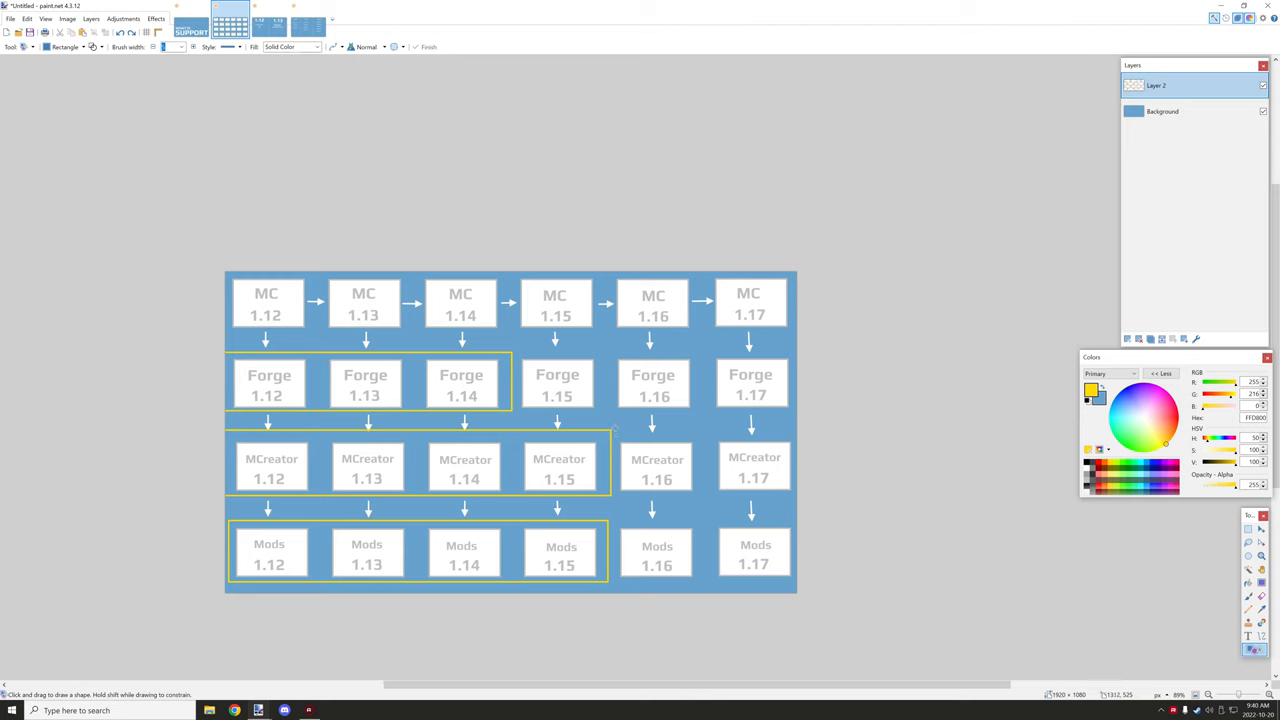
pyautogui.moveTo(614, 432); pyautogui.dragTo(793, 587)
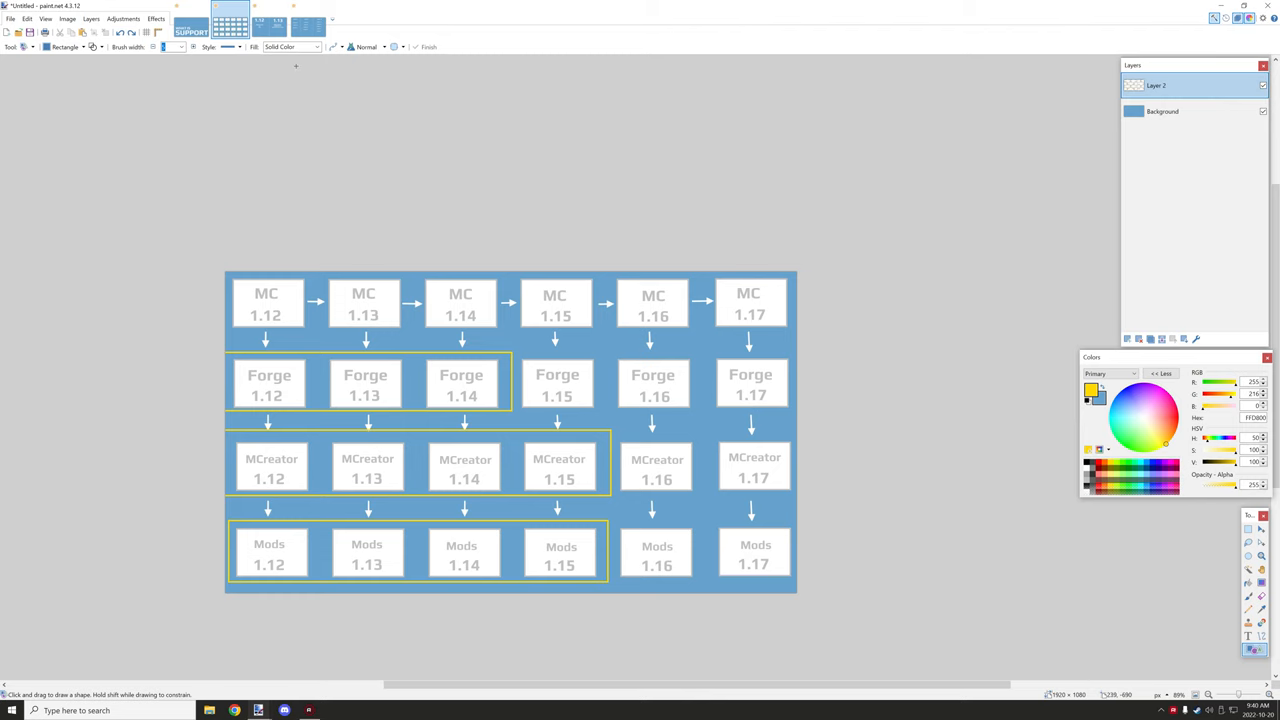
pyautogui.click(278, 27)
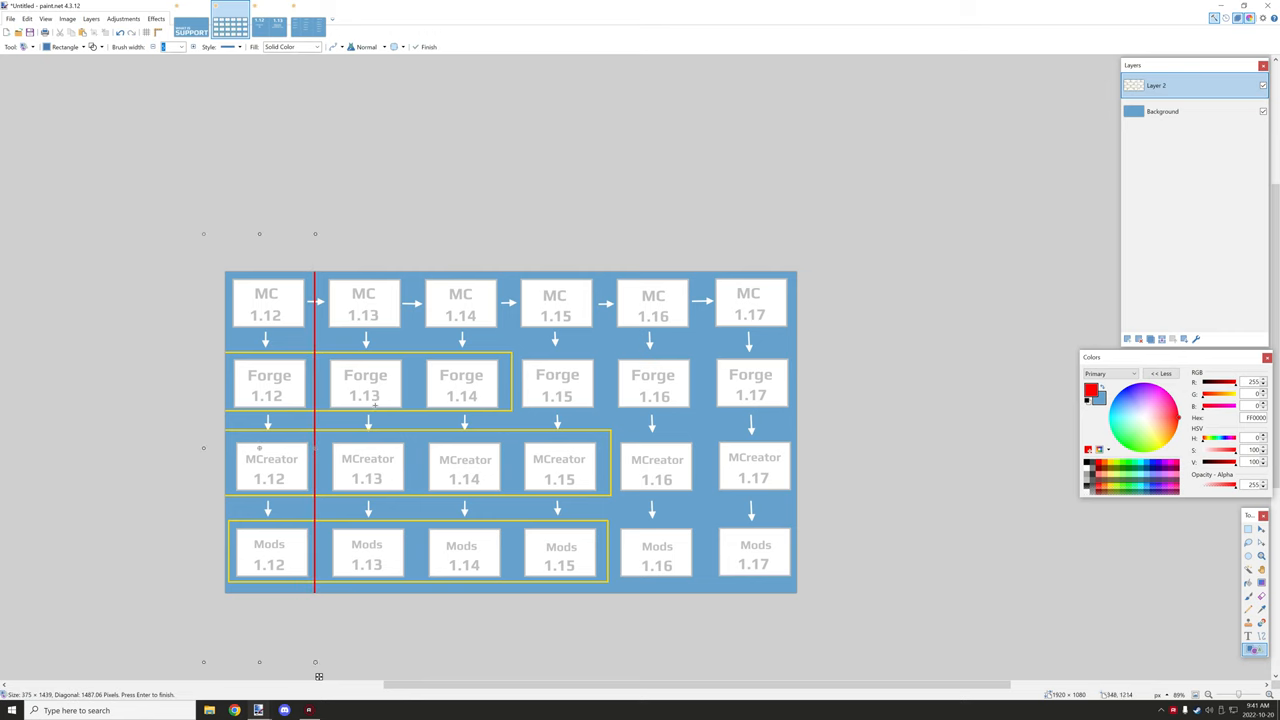
pyautogui.moveTo(350, 207)
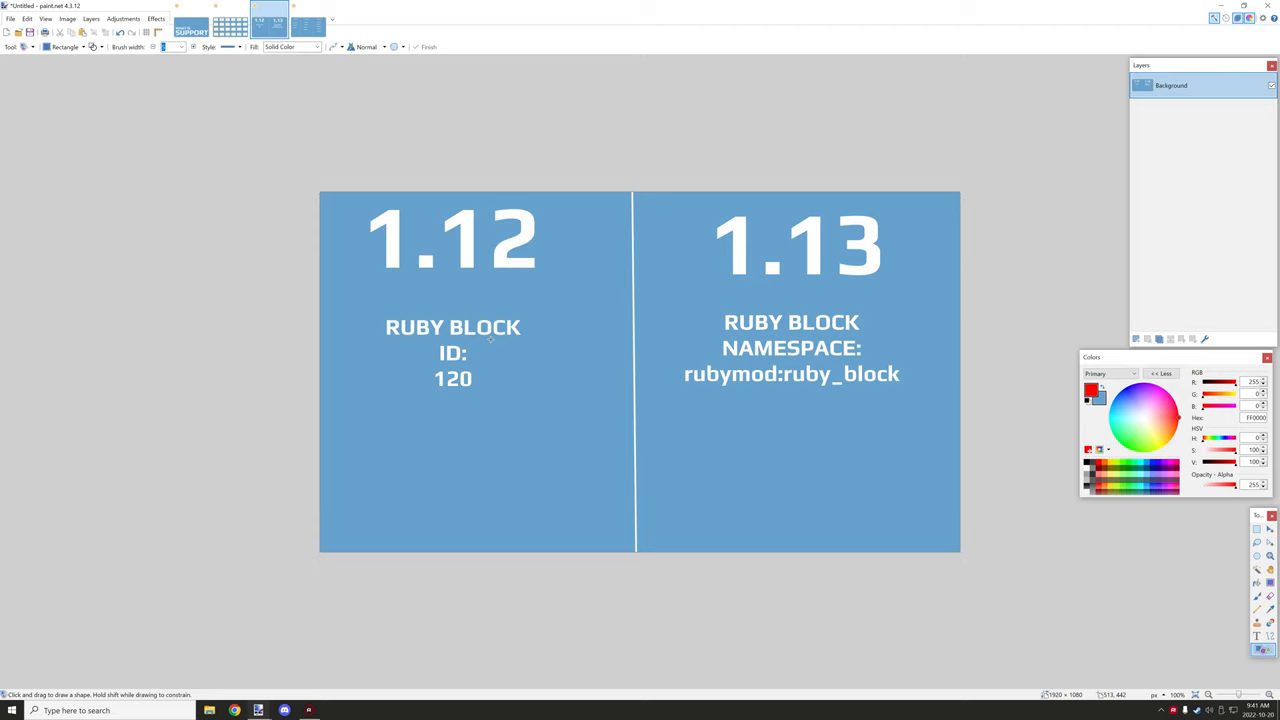
# Underline 120, NAMESPACE: and rubymod in red and box the 1.13 heading.
pyautogui.moveTo(410, 394); pyautogui.dragTo(505, 394)
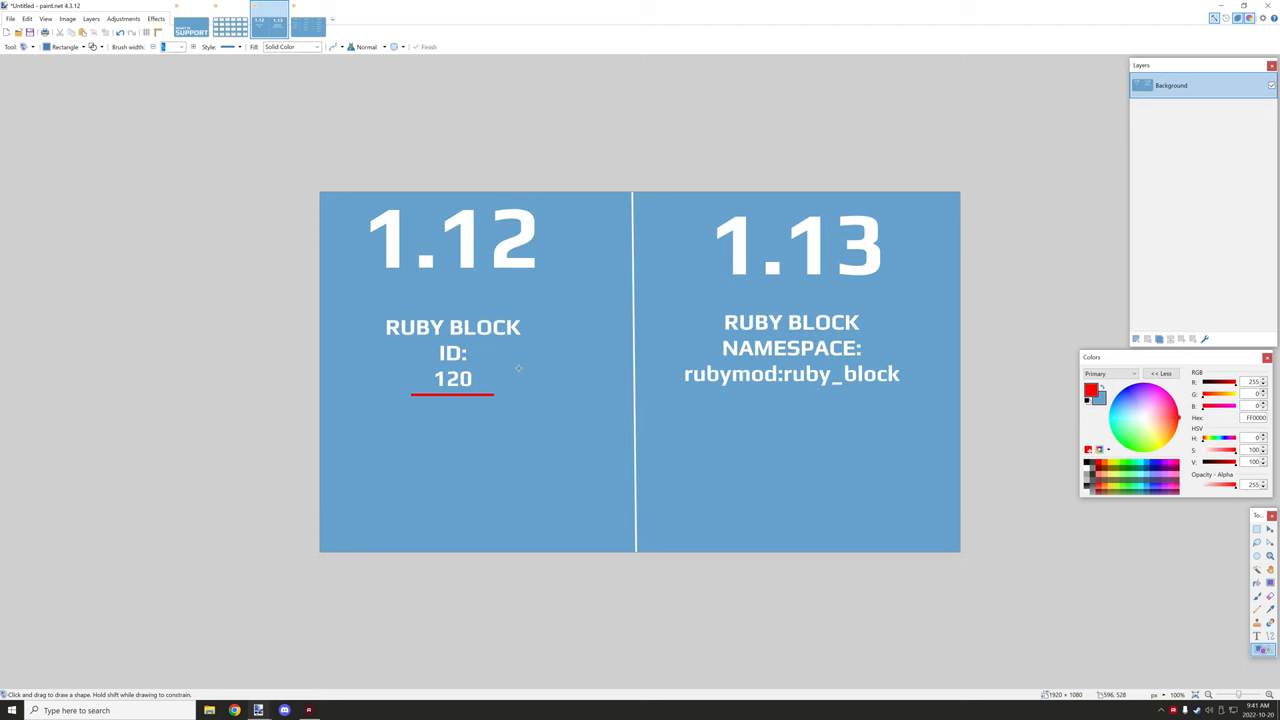
pyautogui.moveTo(528, 362)
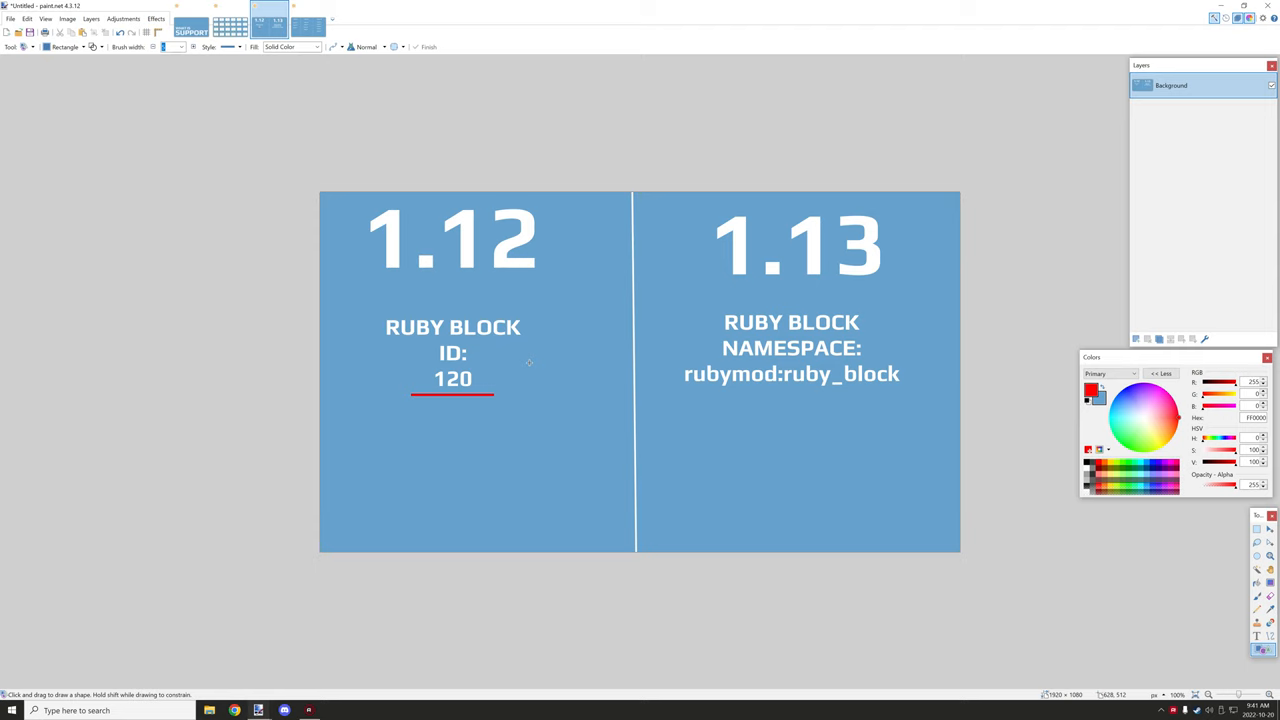
pyautogui.moveTo(685, 210); pyautogui.dragTo(920, 285)
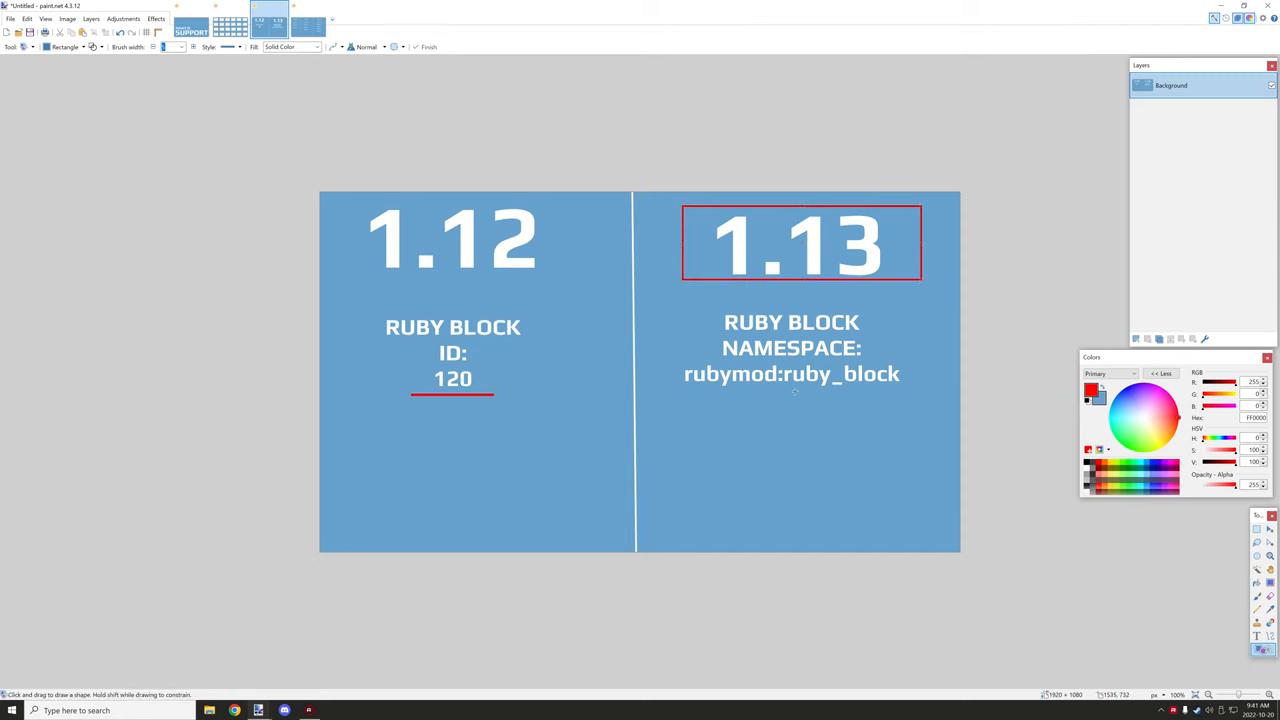
pyautogui.moveTo(712, 360); pyautogui.dragTo(878, 360)
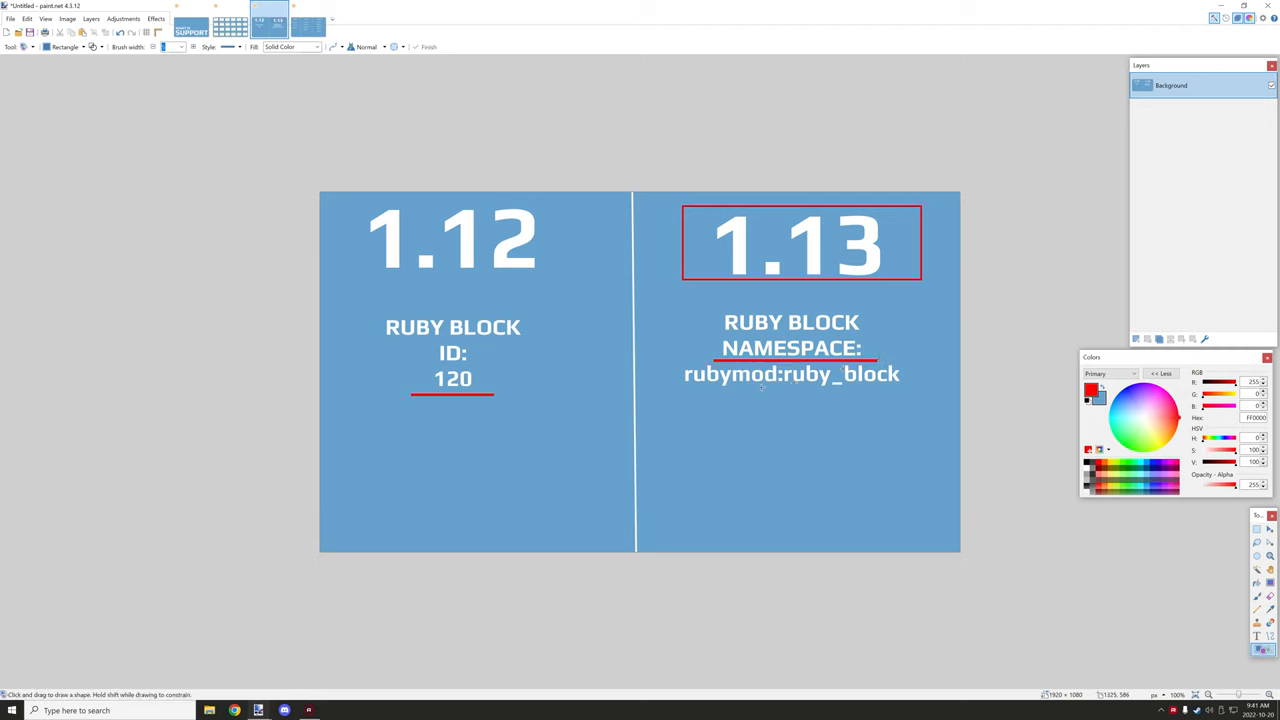
pyautogui.moveTo(685, 392); pyautogui.dragTo(730, 396)
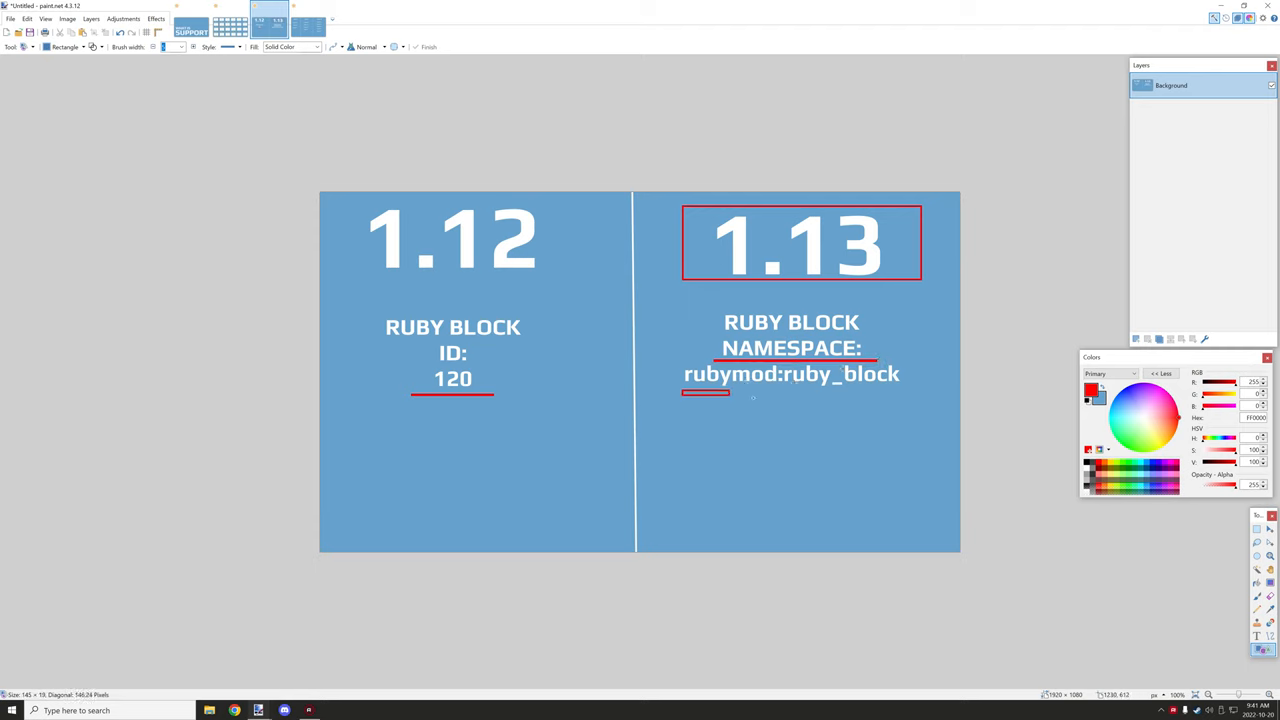
pyautogui.moveTo(683, 392); pyautogui.dragTo(775, 392)
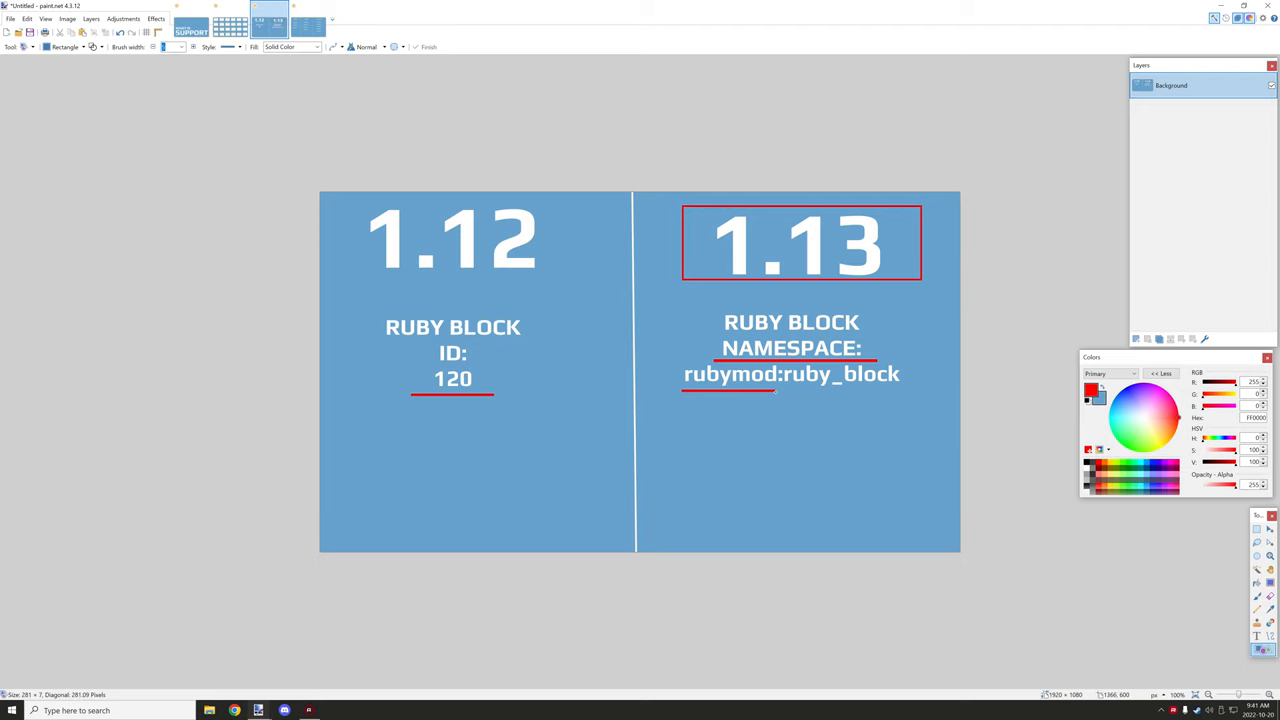
pyautogui.moveTo(785, 388)
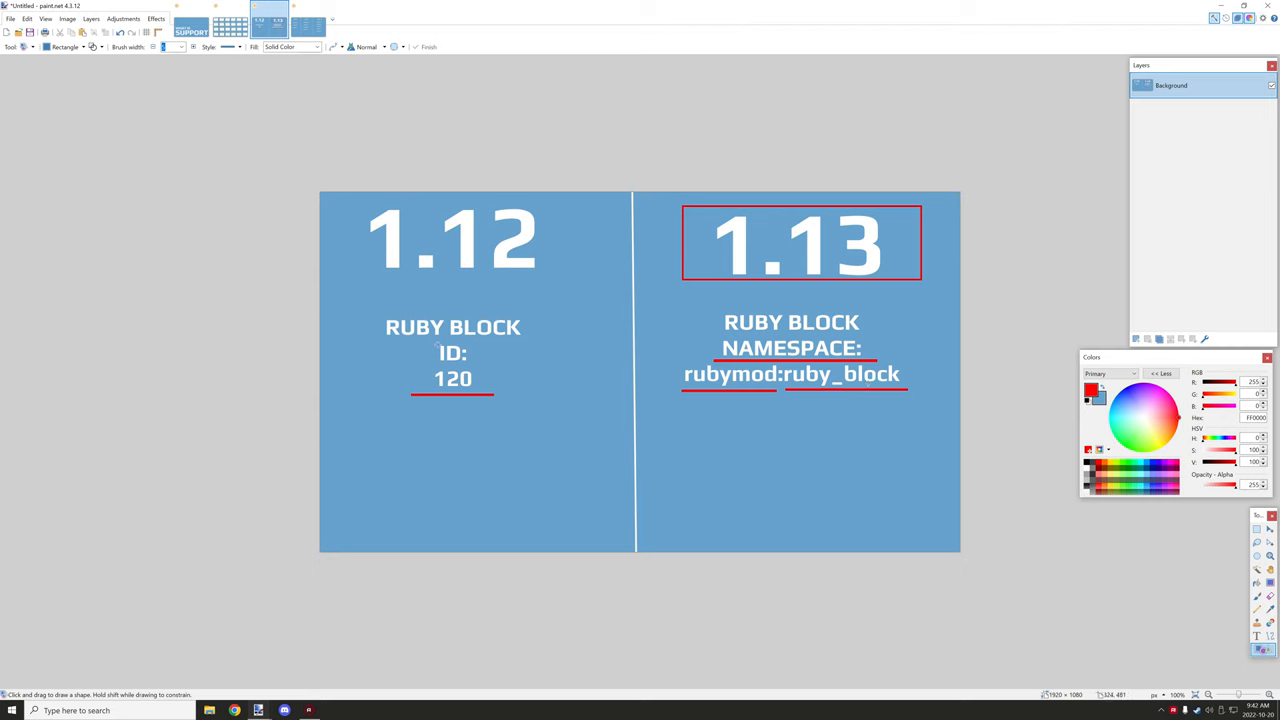
# Box the RUBY BLOCK ID 120 text, mark after ruby_block, and box the namespace details.
pyautogui.moveTo(371, 290); pyautogui.dragTo(543, 424)
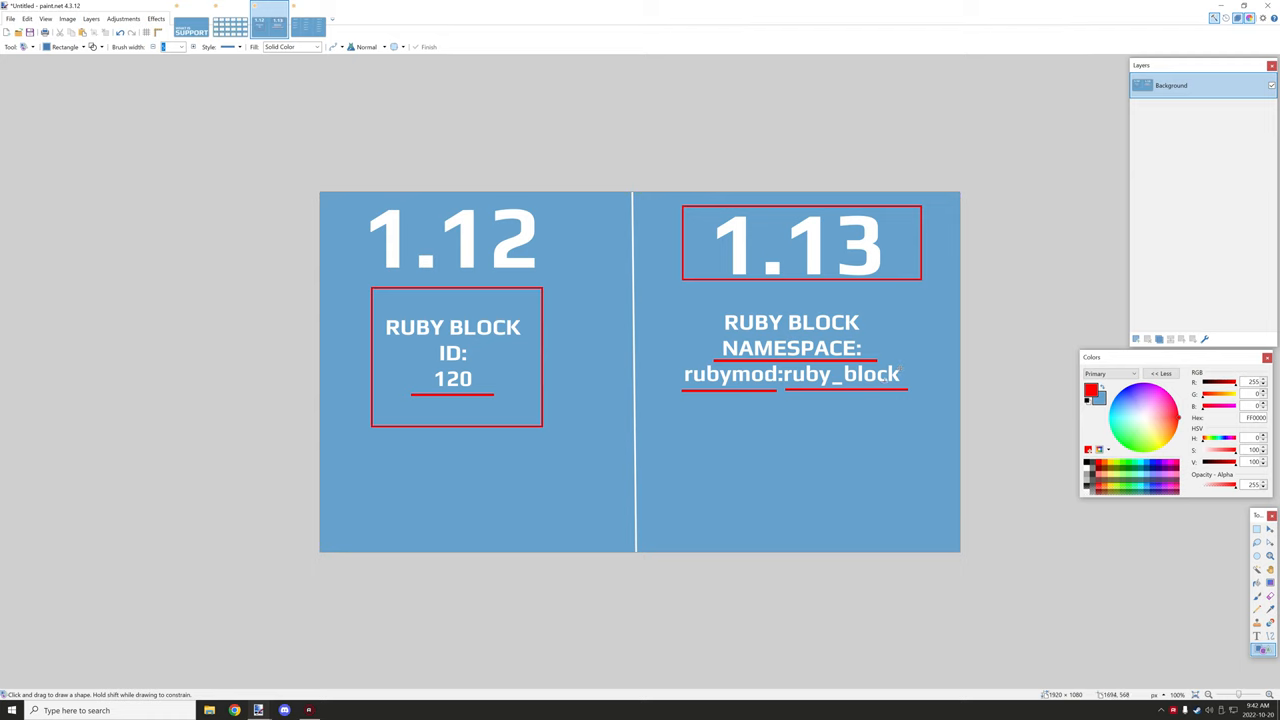
pyautogui.moveTo(900, 374); pyautogui.dragTo(923, 372)
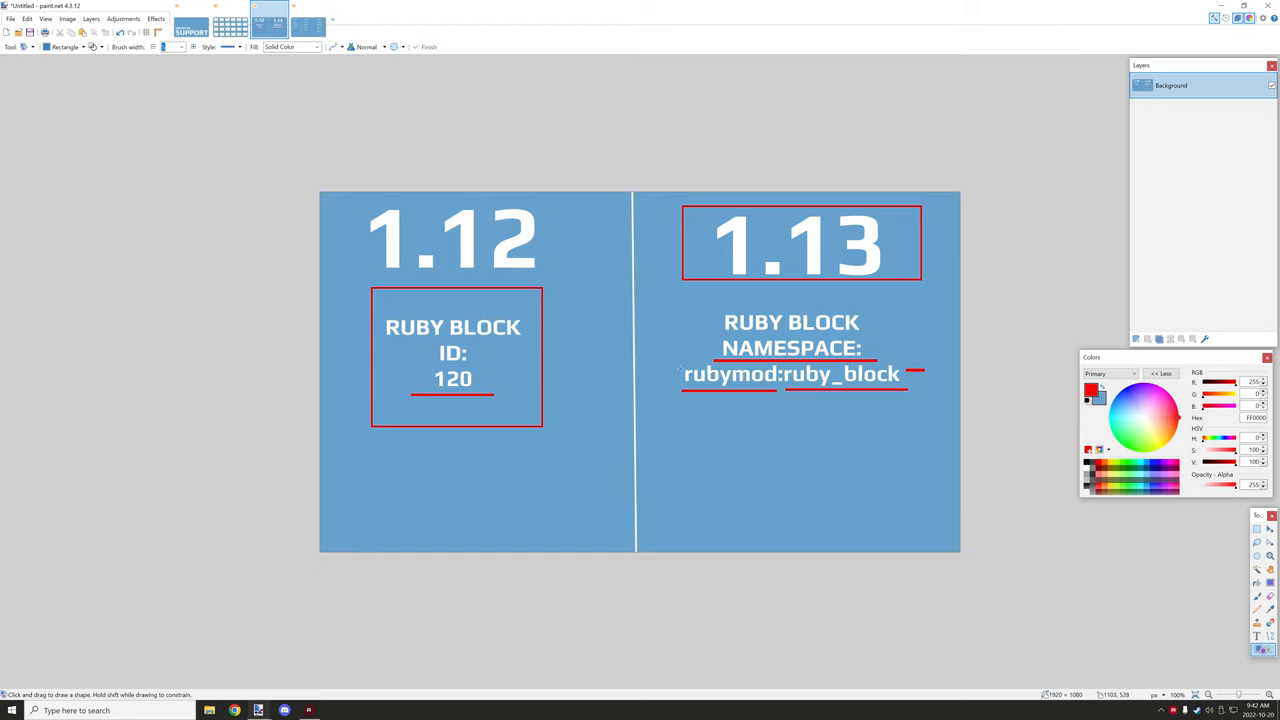
pyautogui.moveTo(682, 366); pyautogui.dragTo(778, 384)
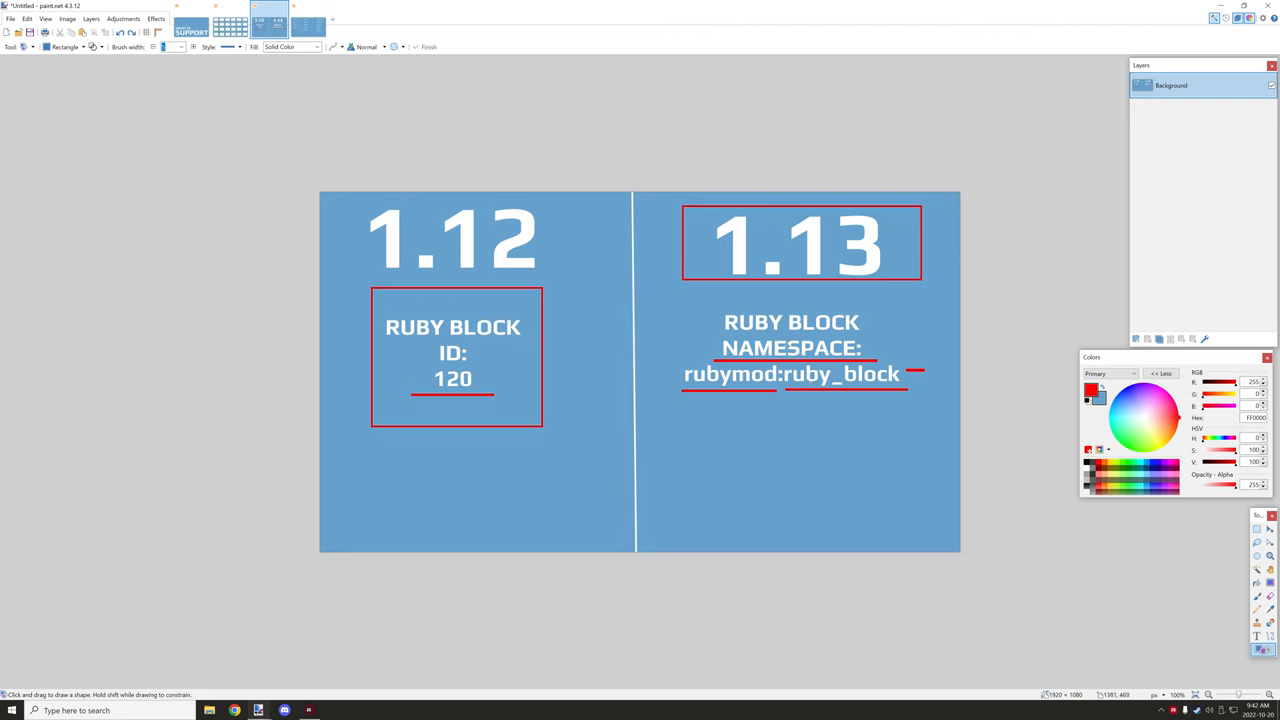
pyautogui.moveTo(672, 348); pyautogui.dragTo(787, 405)
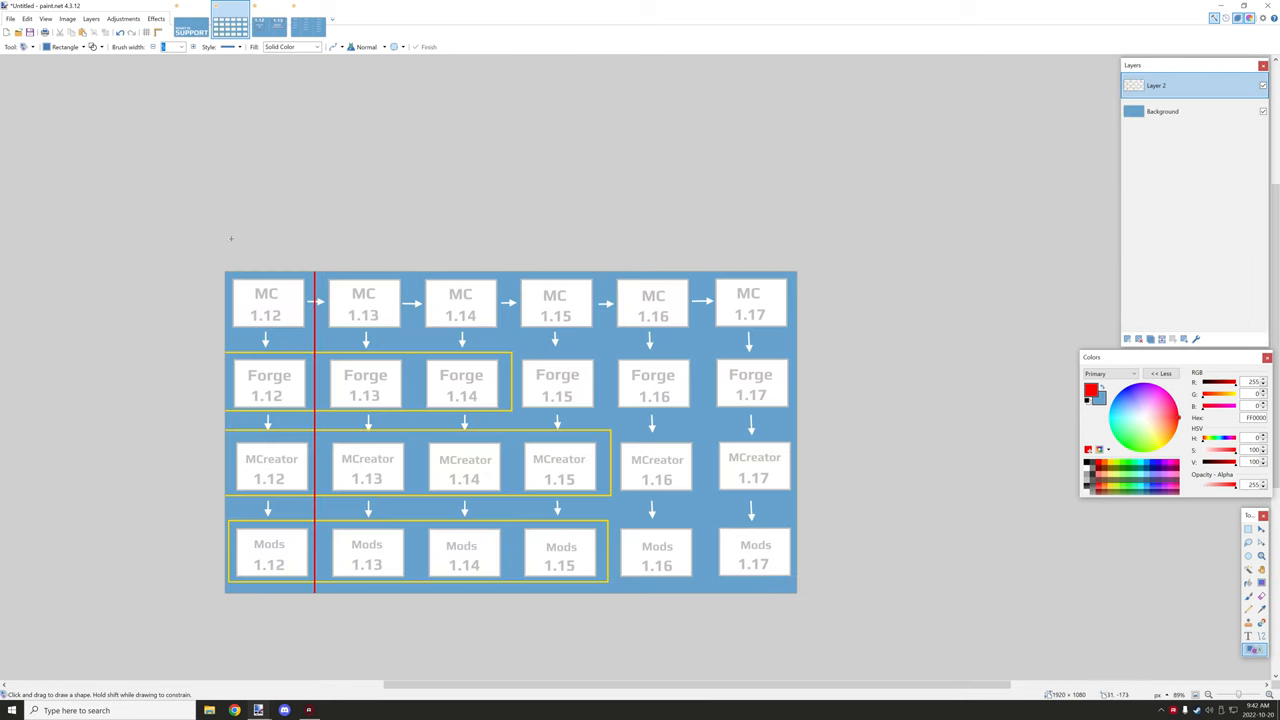
pyautogui.moveTo(400, 555)
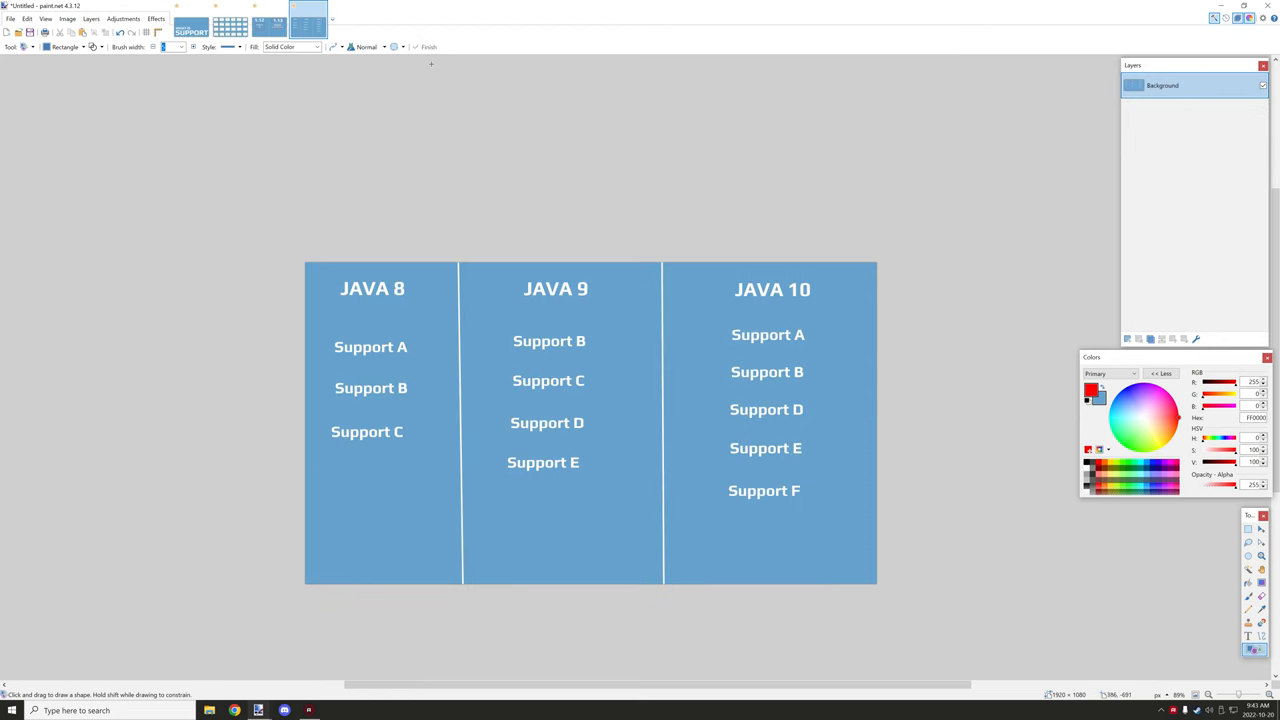
pyautogui.moveTo(443, 69)
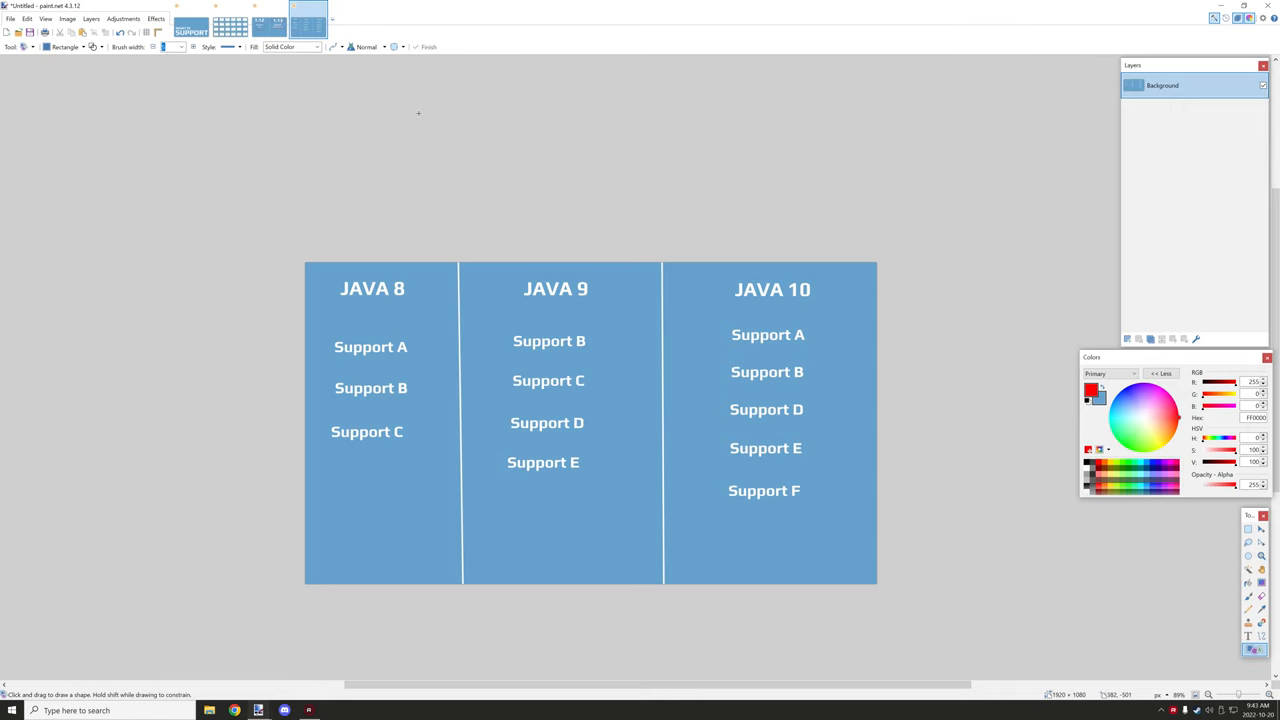
pyautogui.moveTo(367, 282)
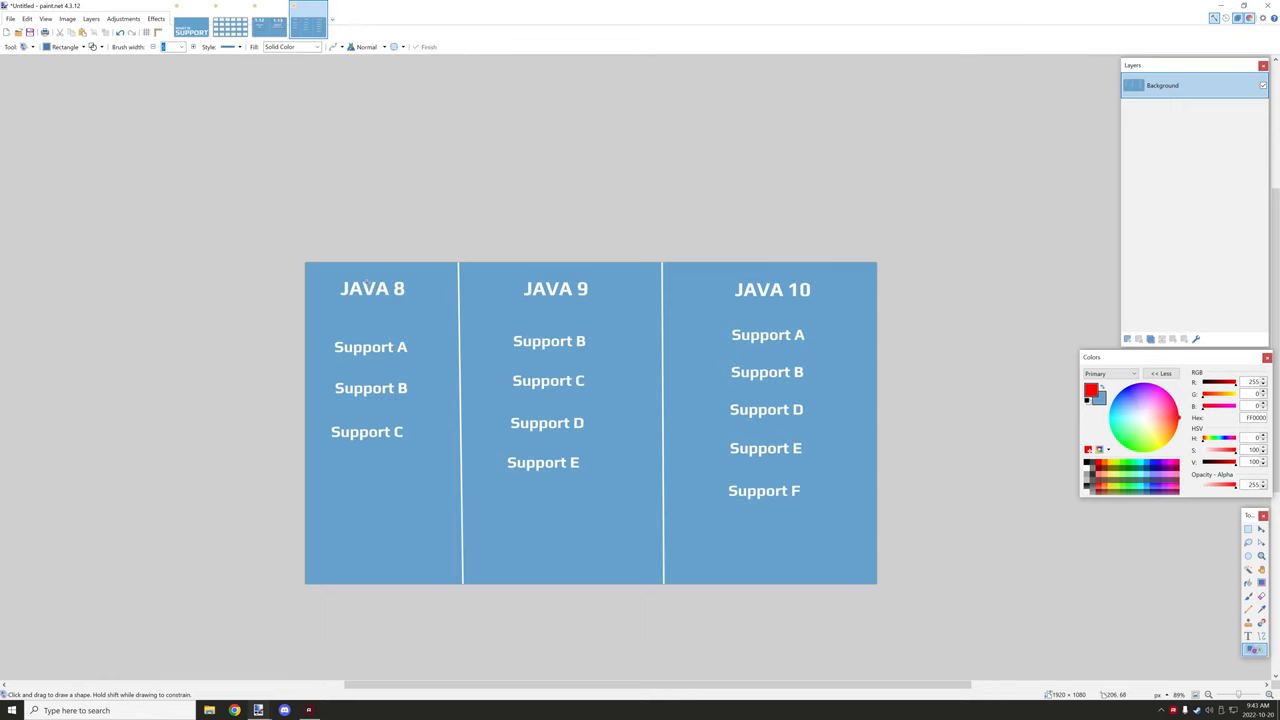
pyautogui.moveTo(333, 288)
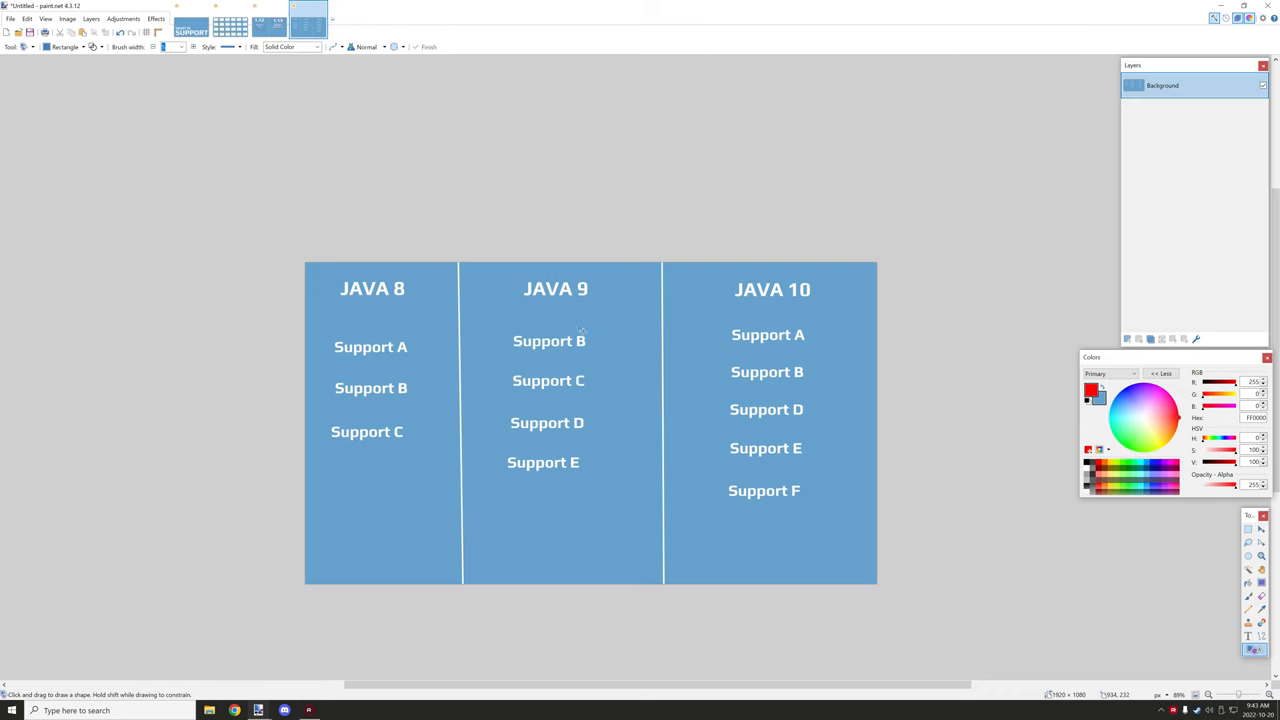
pyautogui.moveTo(607, 486)
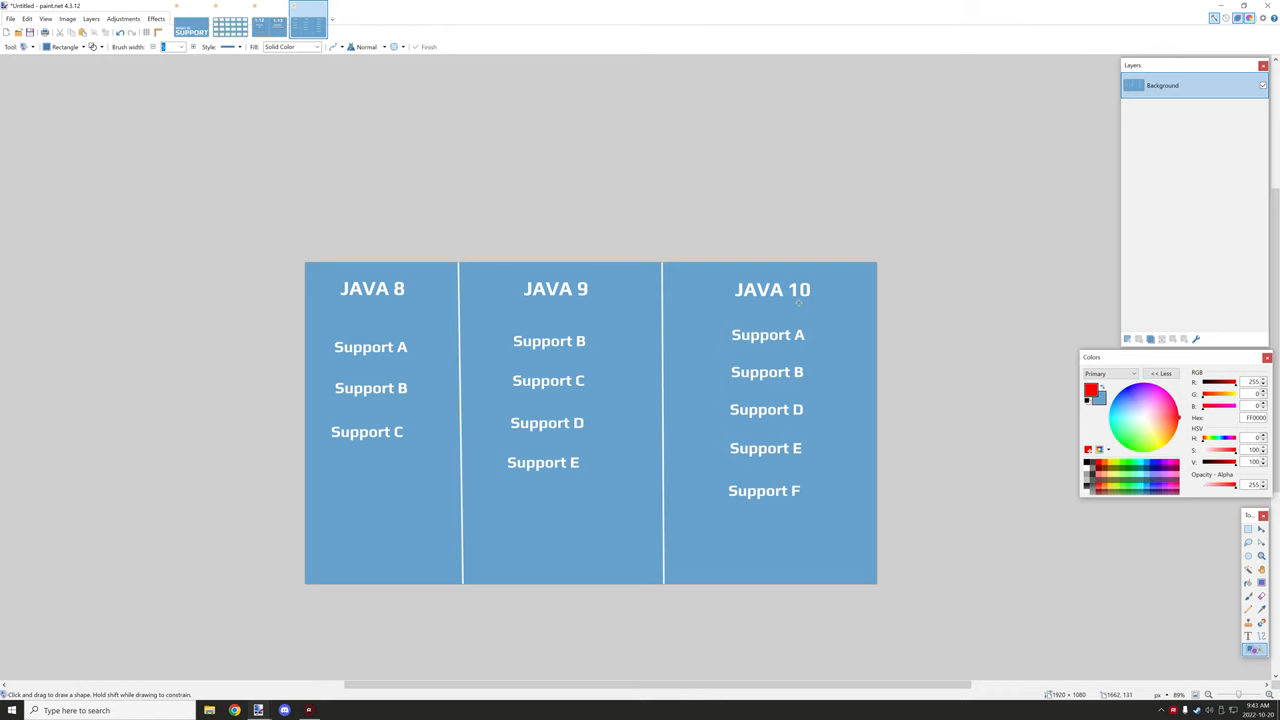
pyautogui.moveTo(702, 390); pyautogui.dragTo(835, 390)
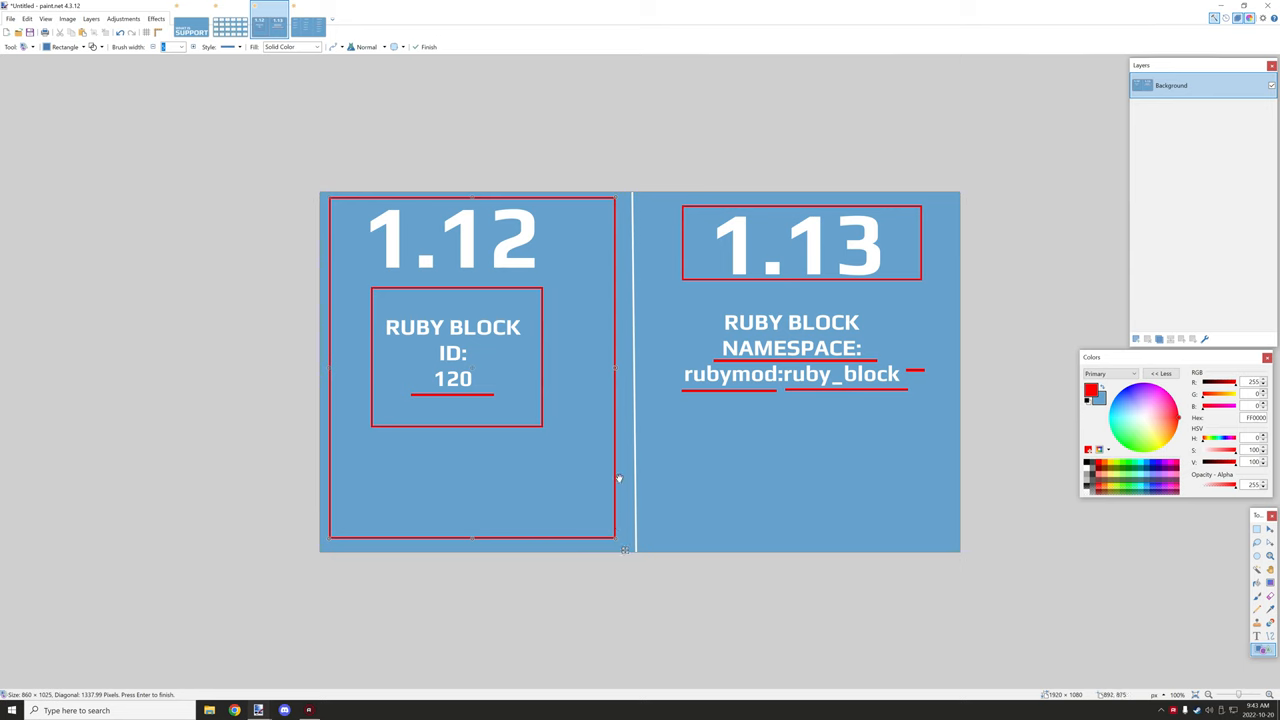
pyautogui.moveTo(625, 449)
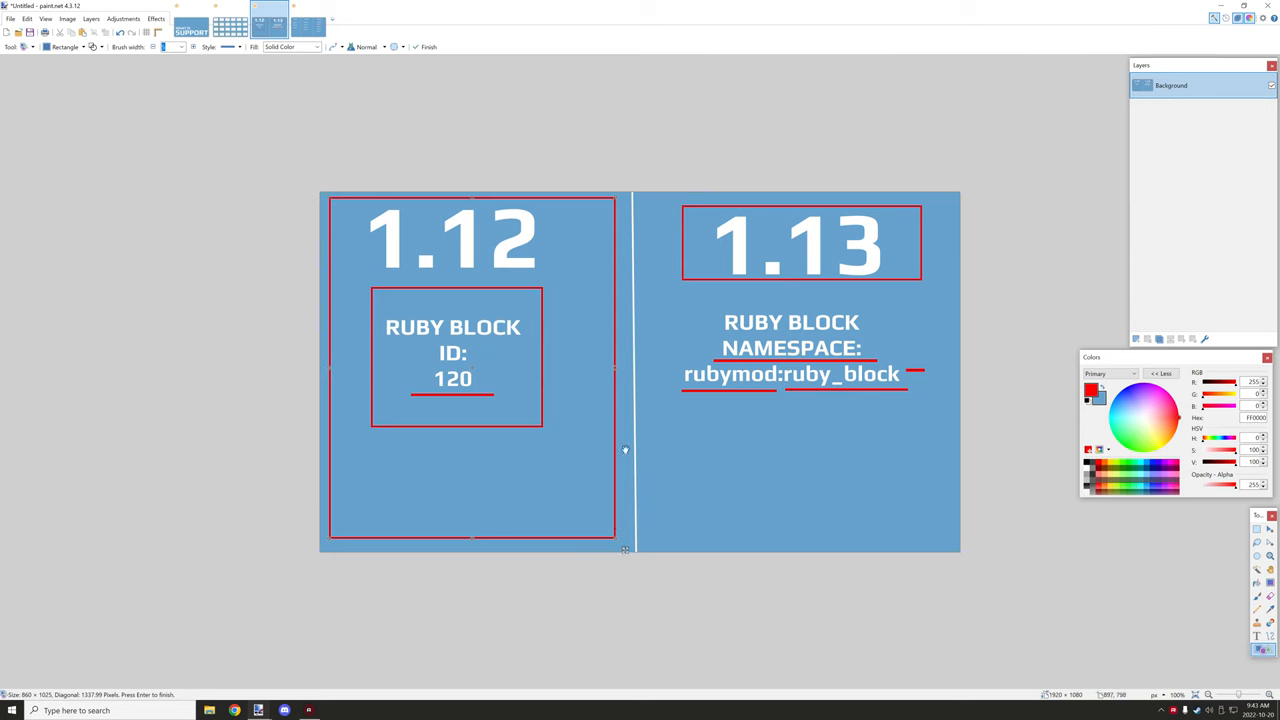
pyautogui.moveTo(673, 427)
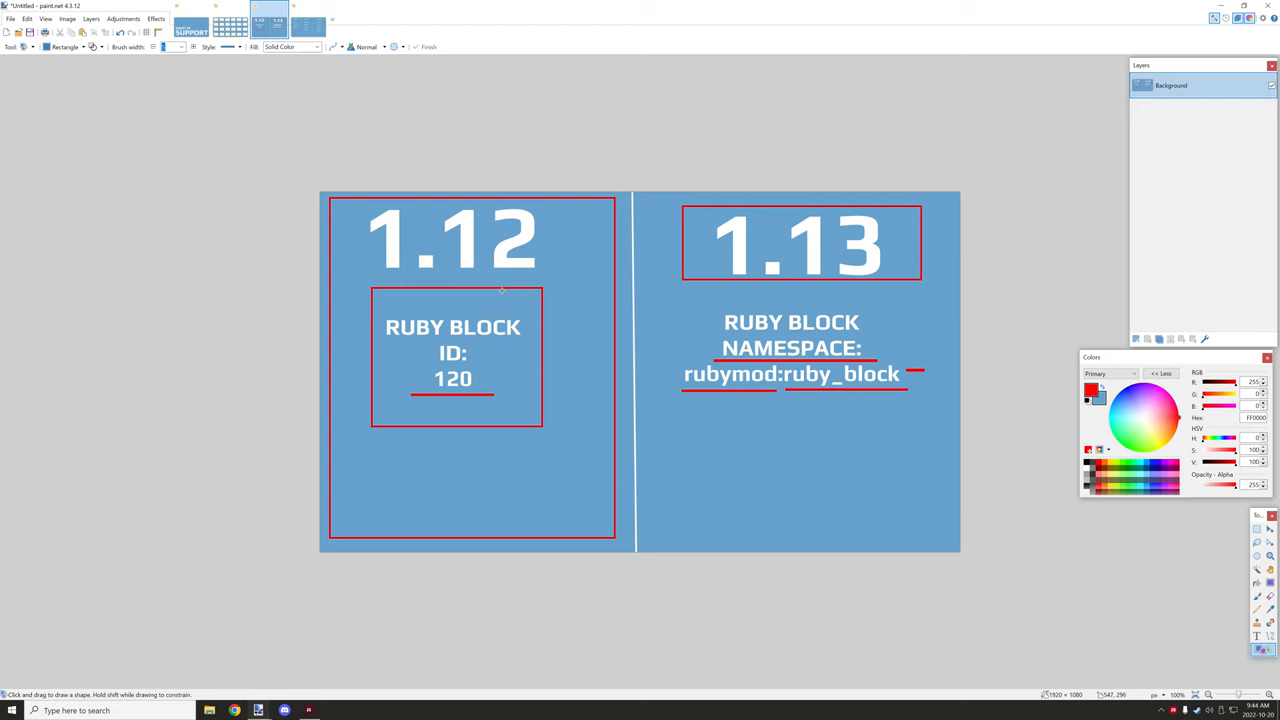
pyautogui.moveTo(455, 243)
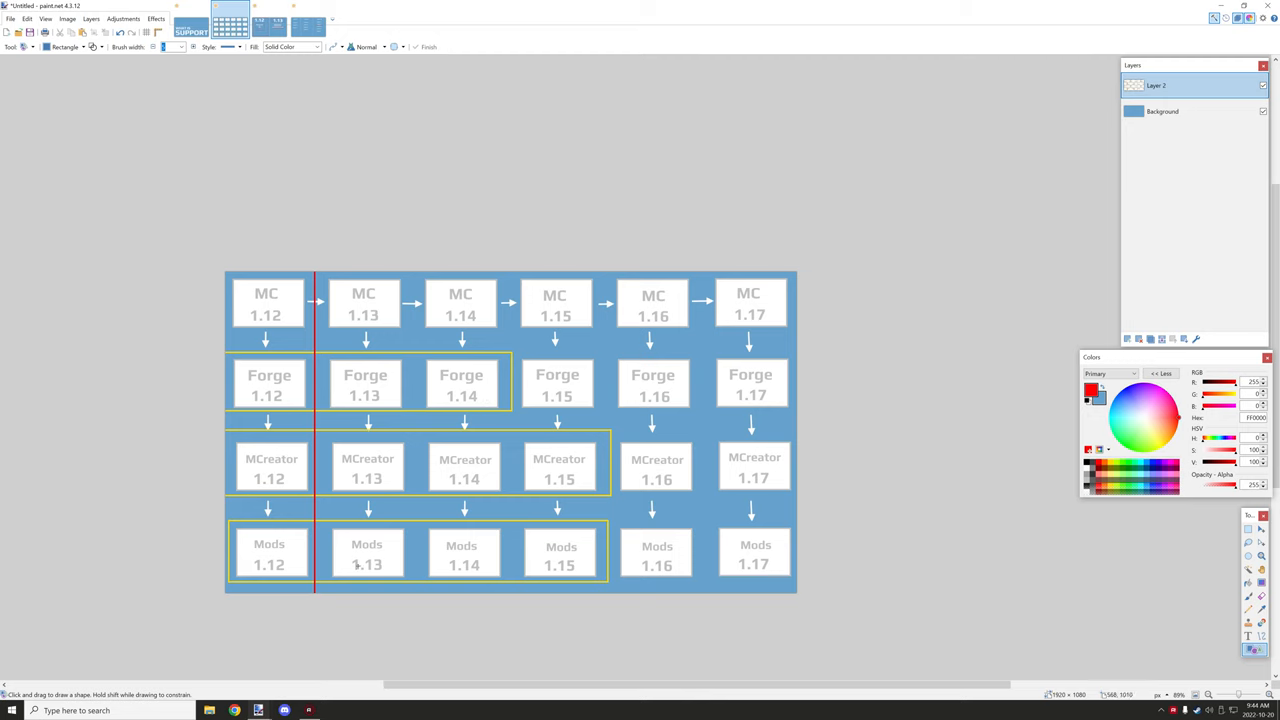
pyautogui.moveTo(296, 552)
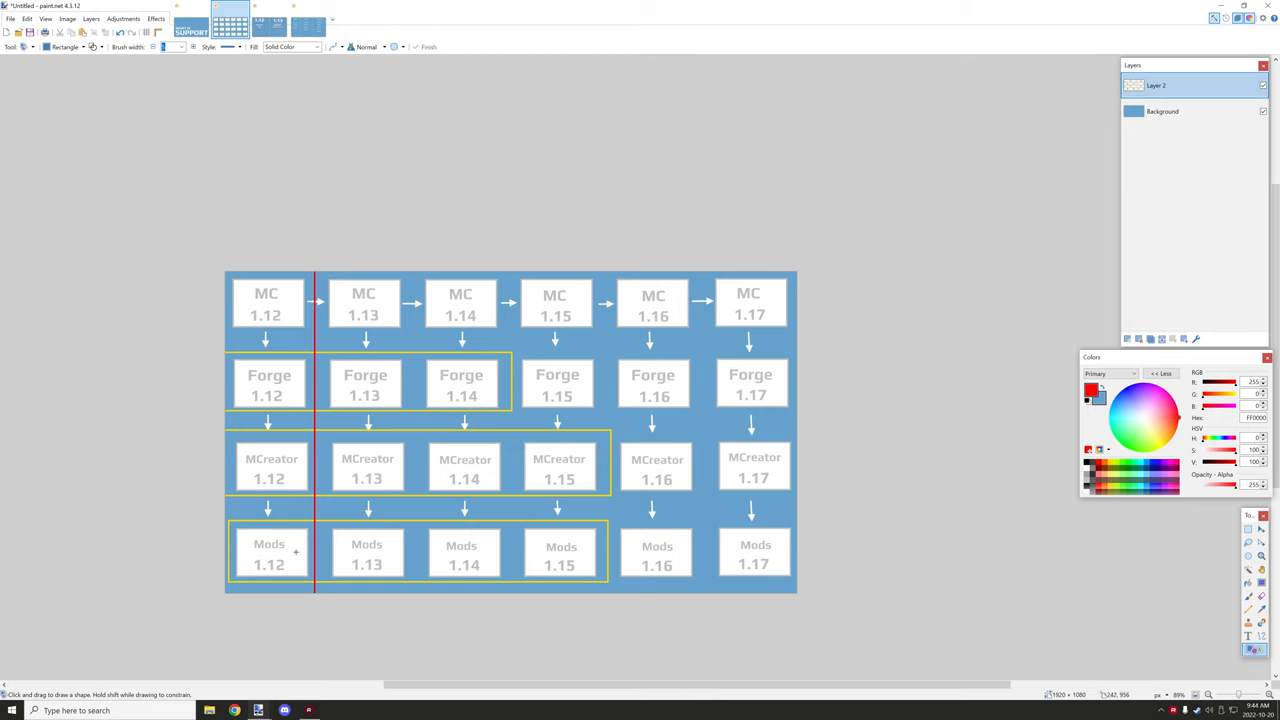
pyautogui.moveTo(683, 554)
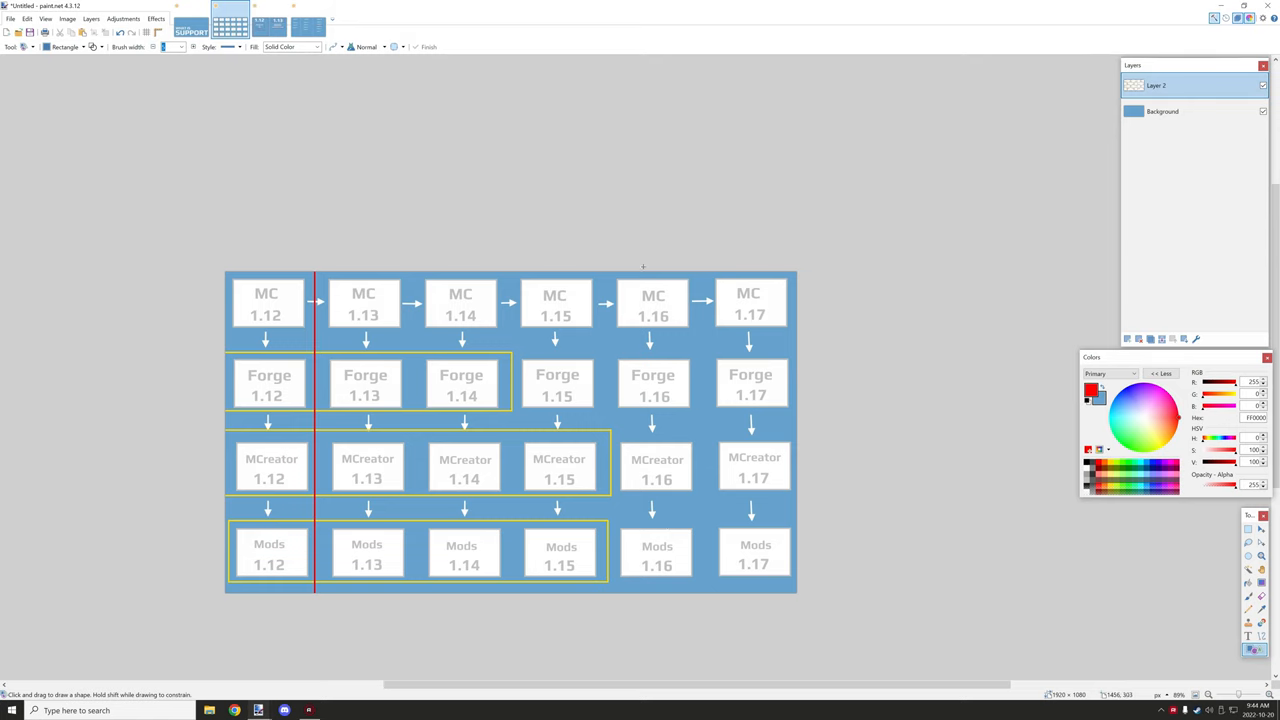
pyautogui.moveTo(738, 361)
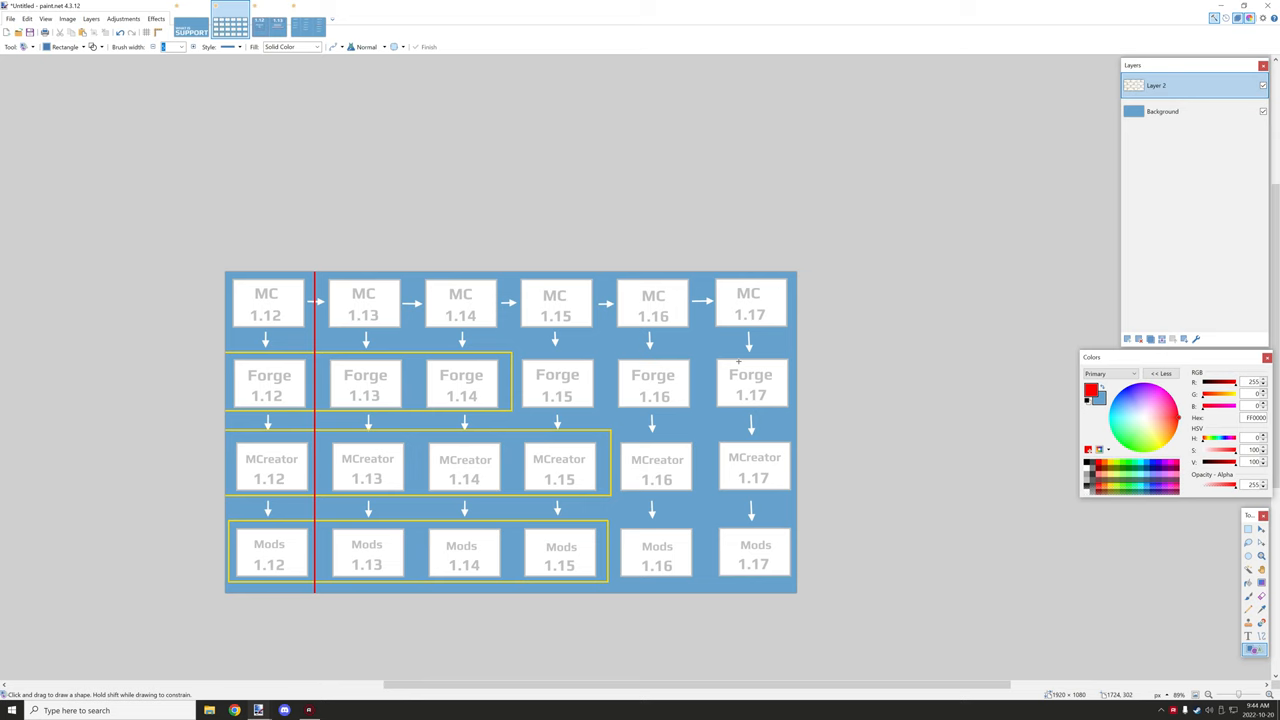
pyautogui.moveTo(623, 381)
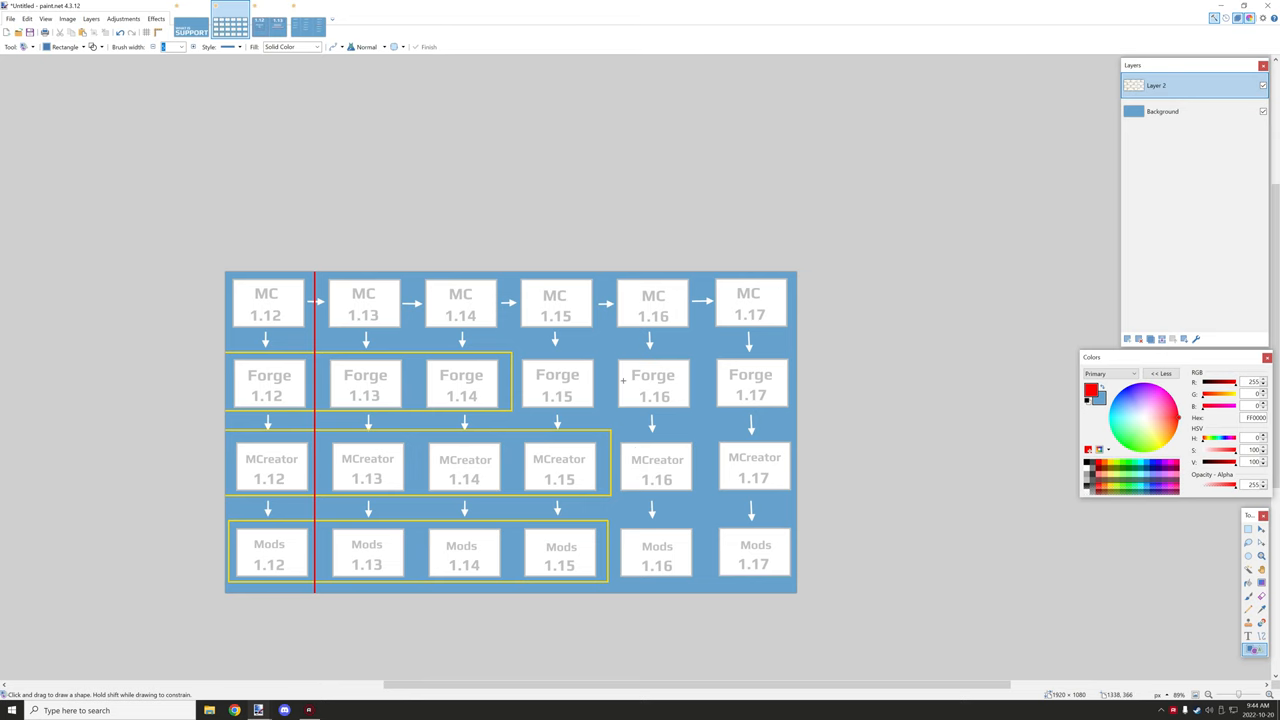
pyautogui.moveTo(308, 598)
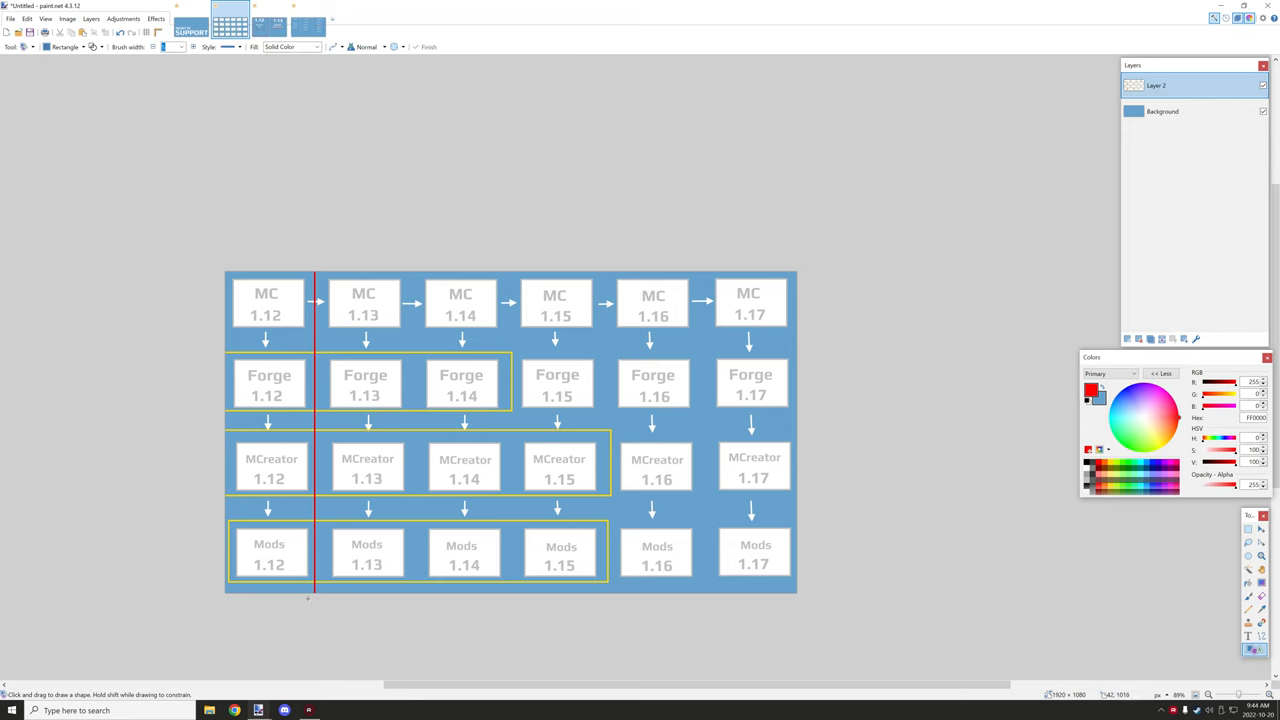
pyautogui.moveTo(351, 544)
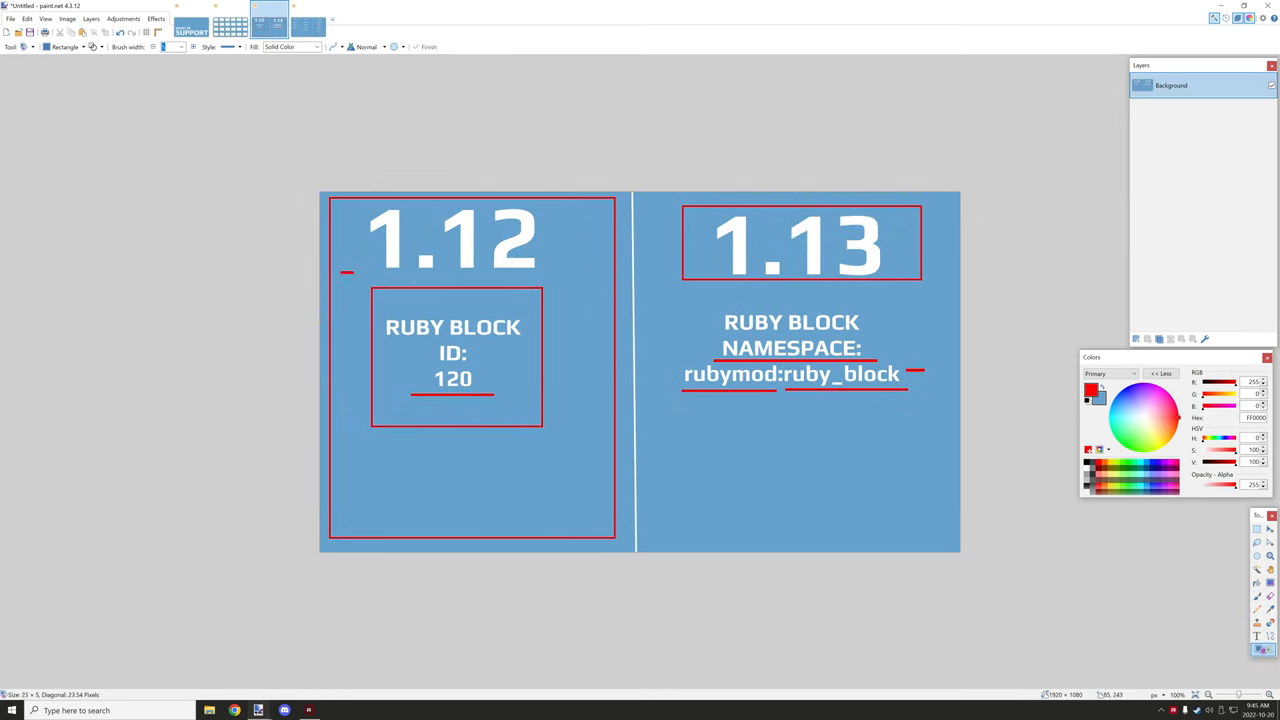
# Draw a thin red line under the 1.12 heading.
pyautogui.moveTo(345, 273); pyautogui.dragTo(600, 273)
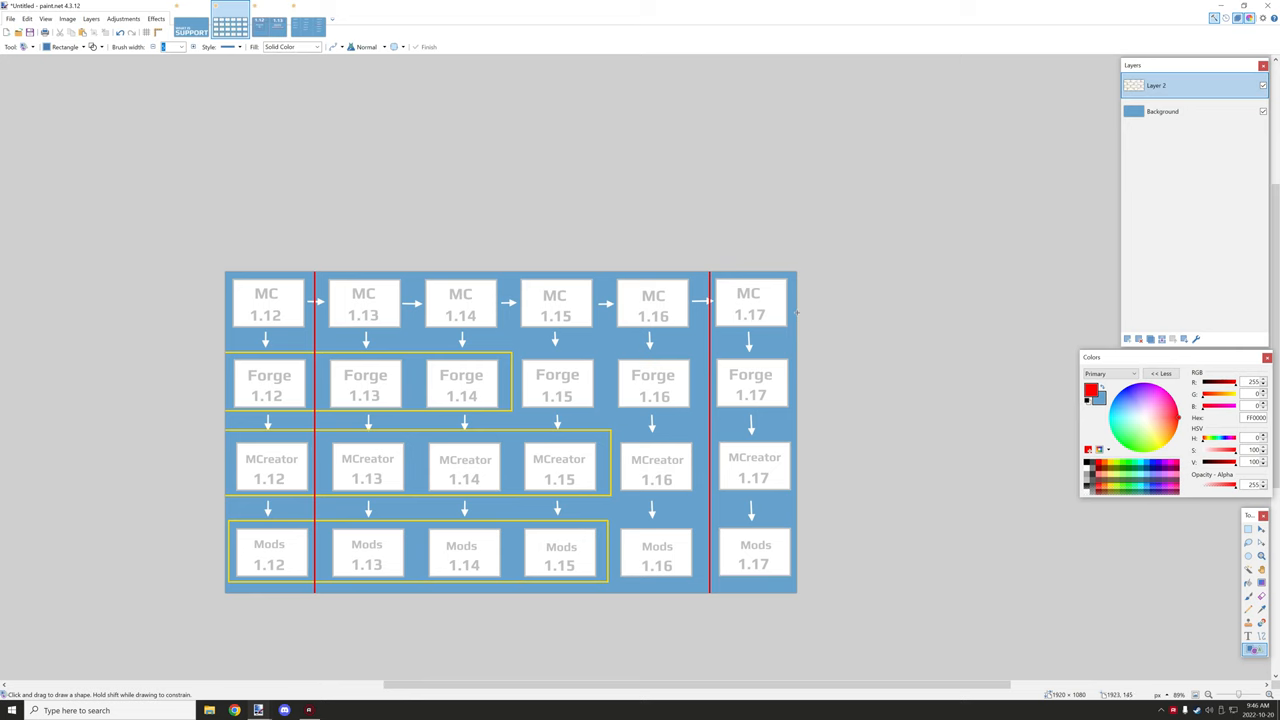
pyautogui.moveTo(823, 244)
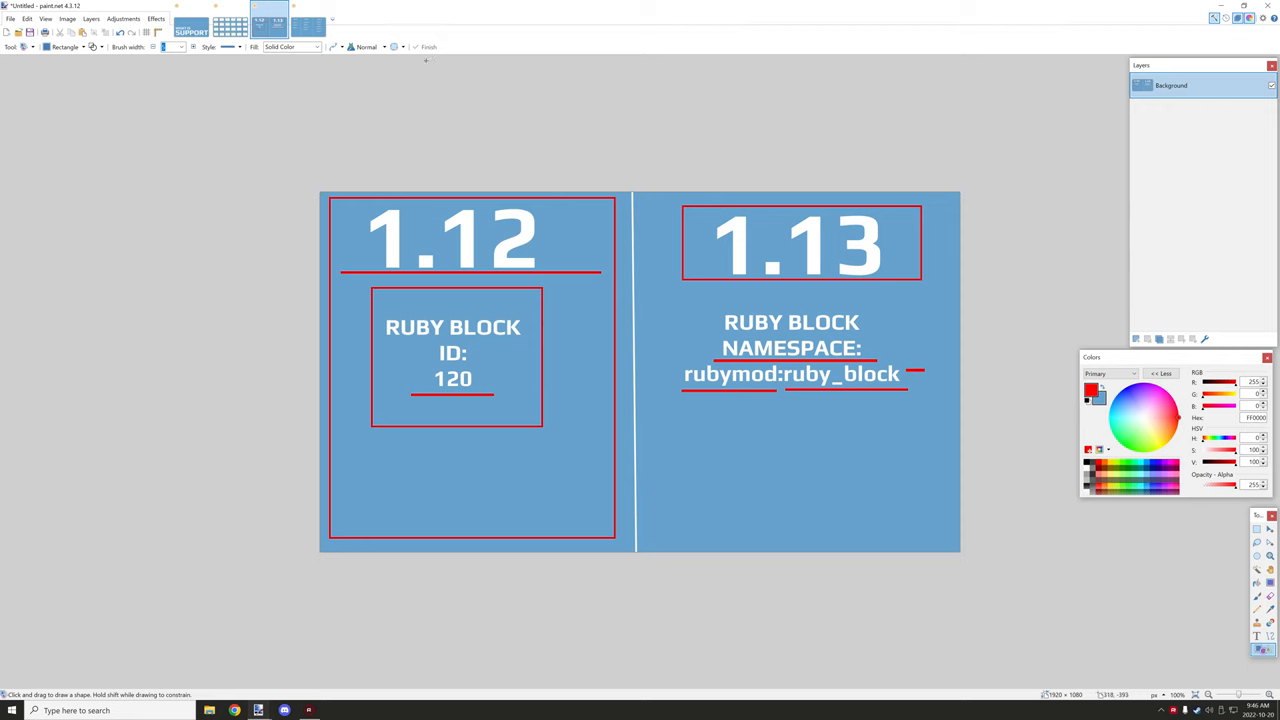
pyautogui.moveTo(430, 60)
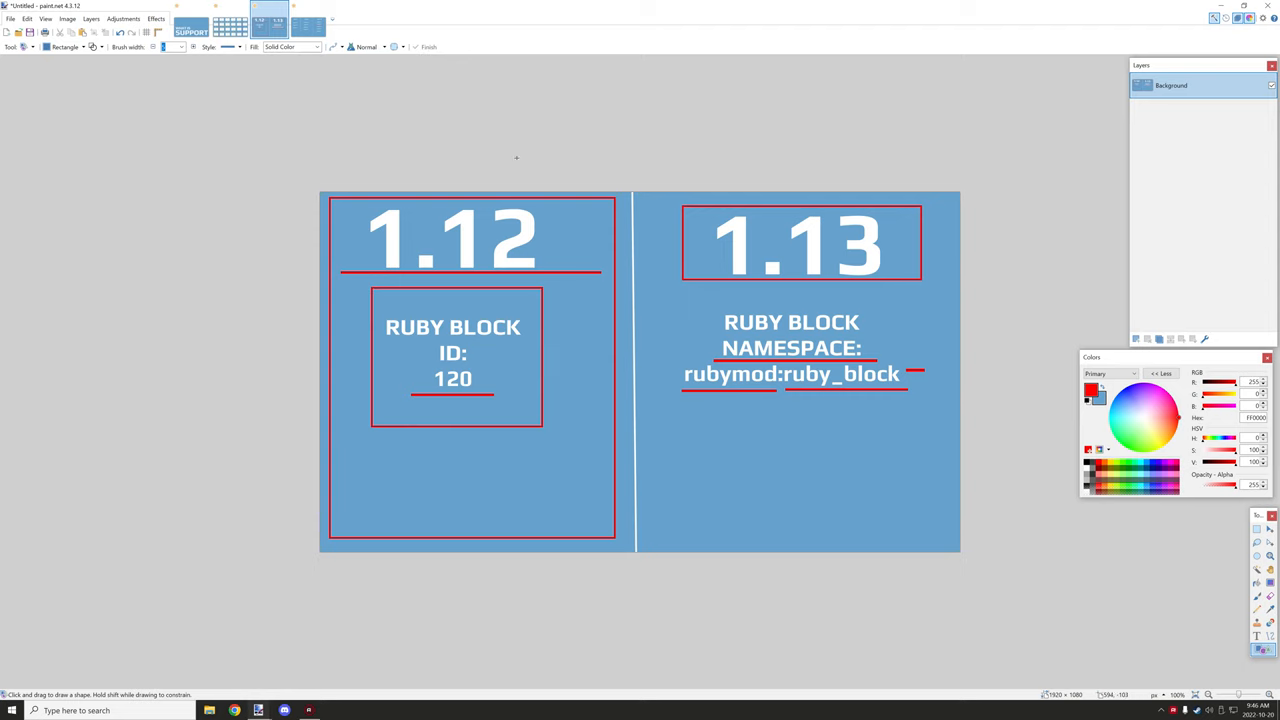
pyautogui.moveTo(510, 153)
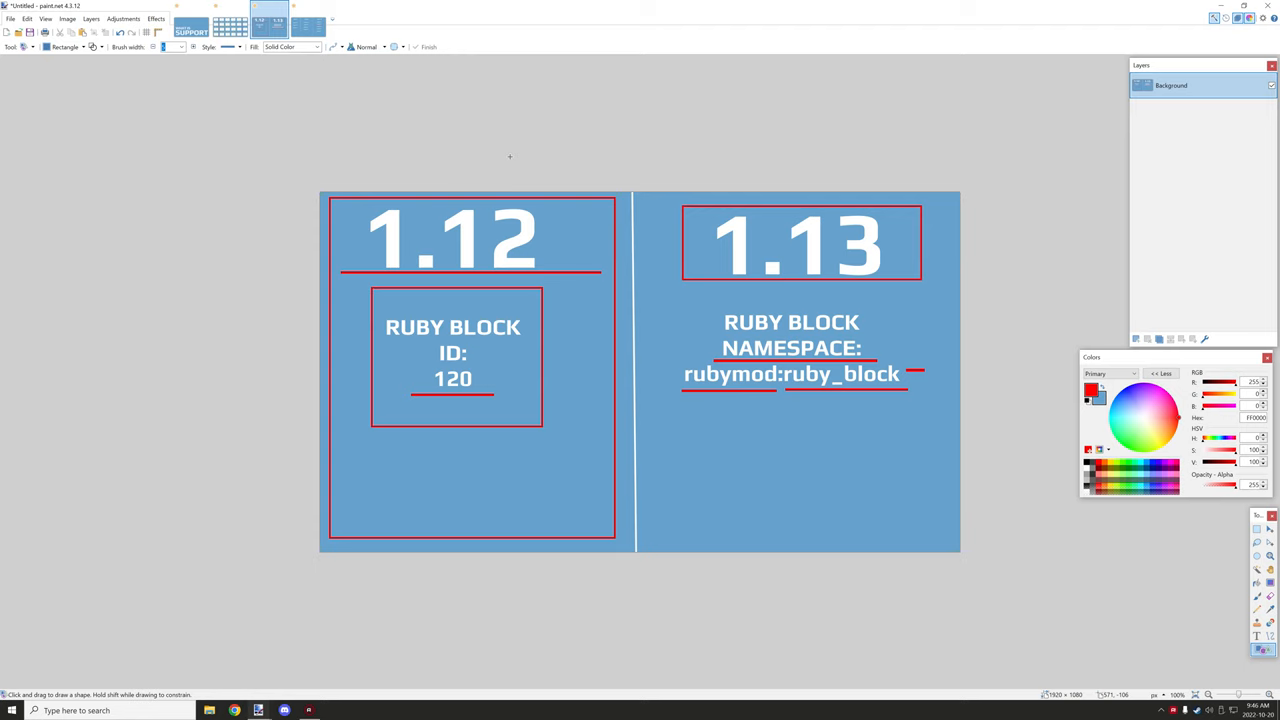
pyautogui.moveTo(640, 198)
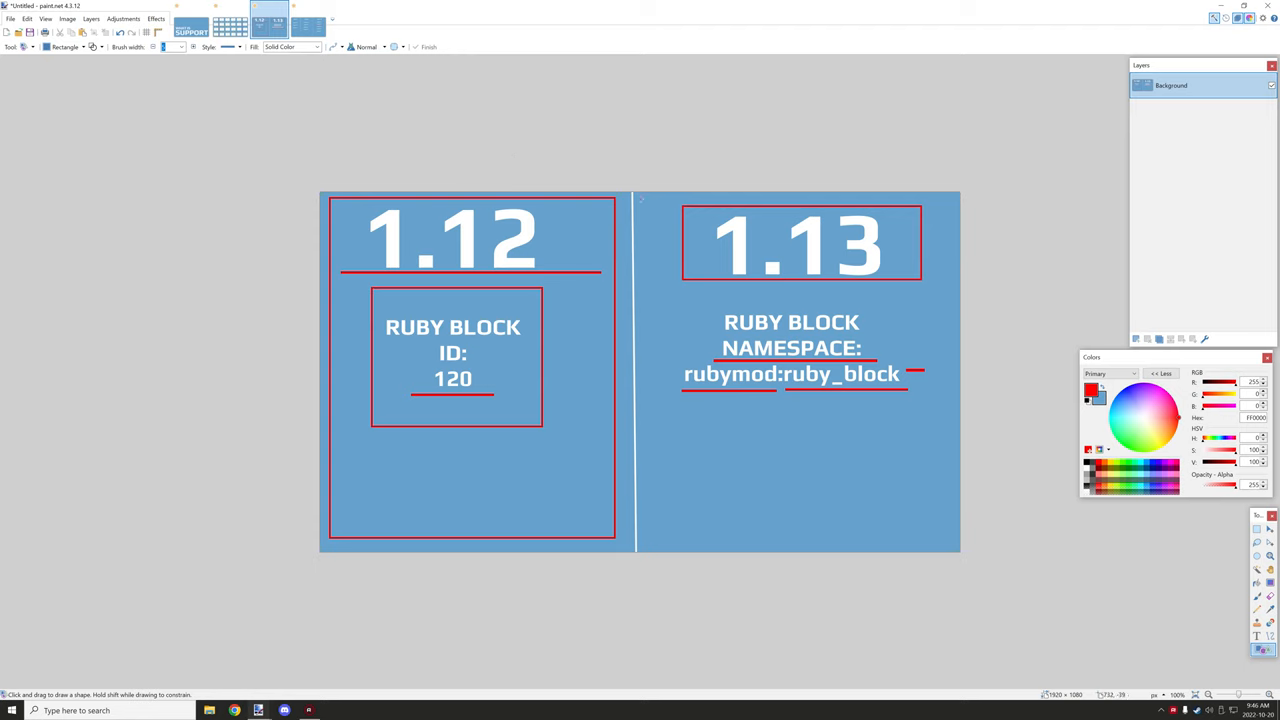
pyautogui.moveTo(600, 163)
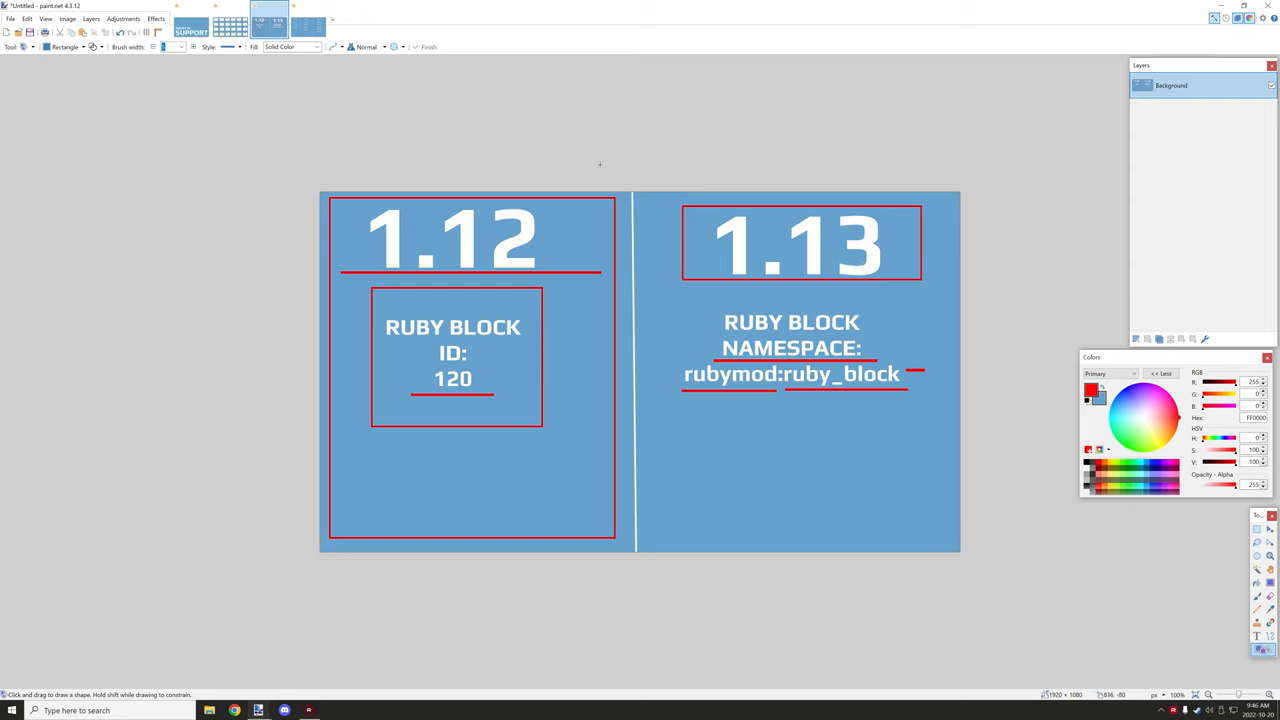
pyautogui.moveTo(608, 145)
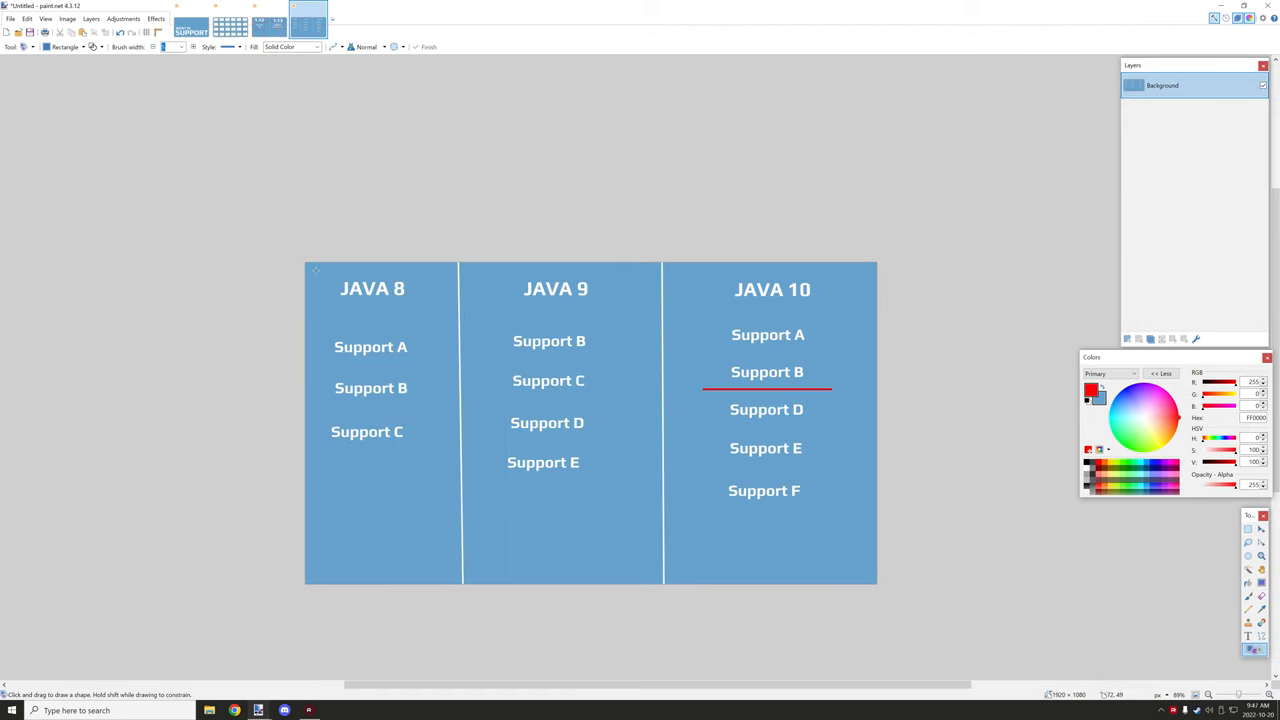
# Draw a red rectangle enclosing the Java 8 column.
pyautogui.moveTo(315, 270); pyautogui.dragTo(435, 550)
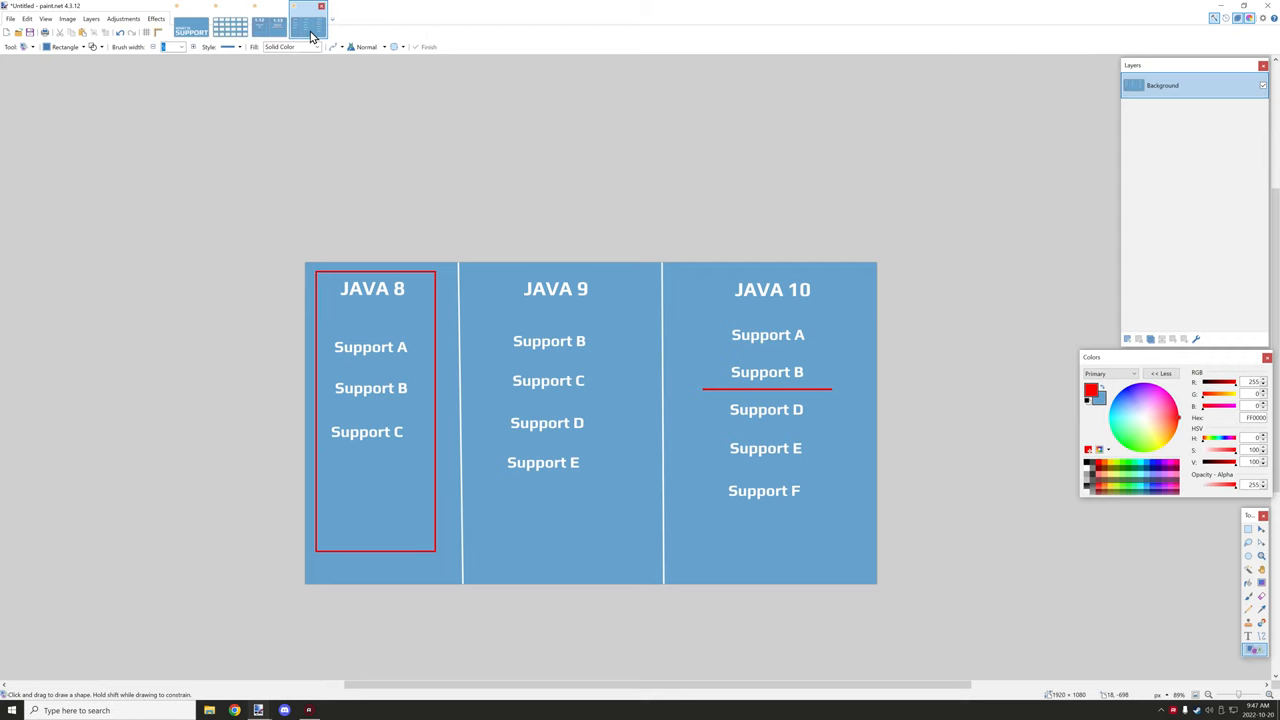
pyautogui.moveTo(313, 38)
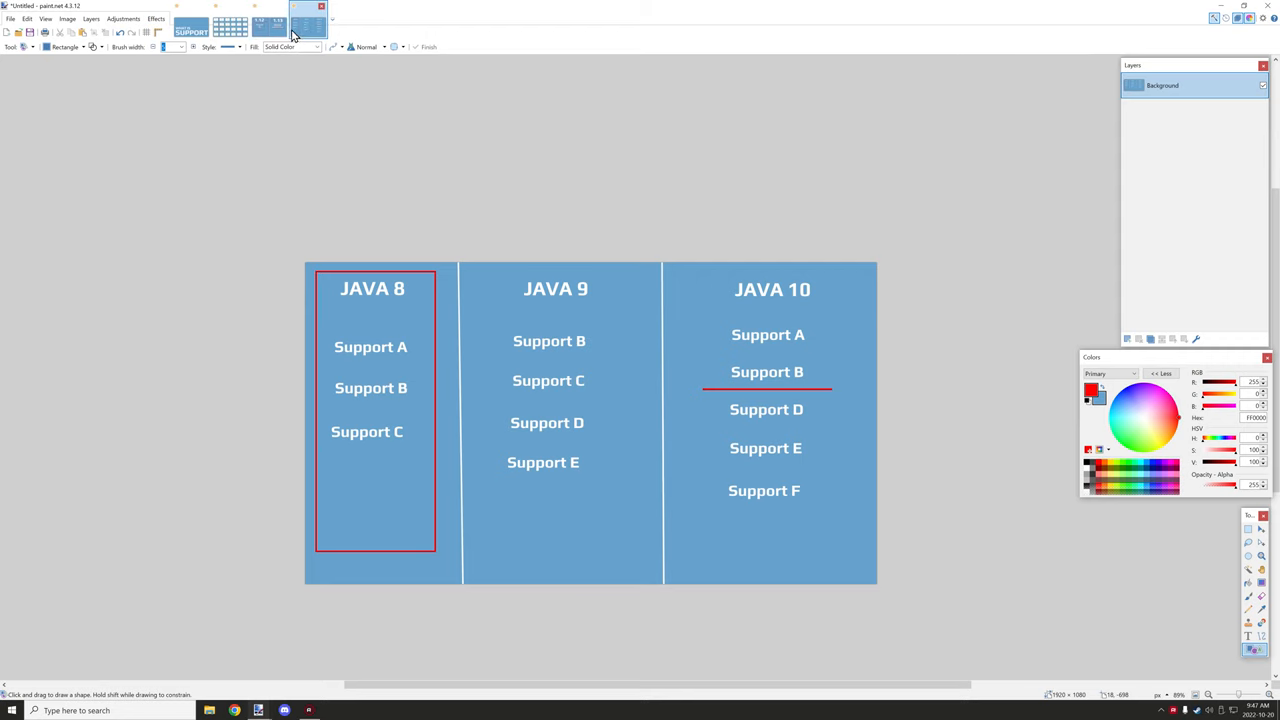